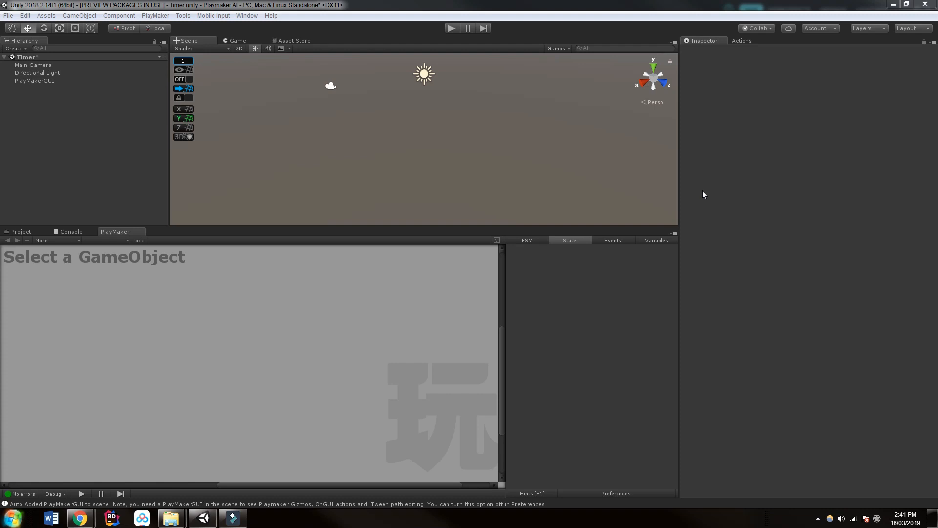
mouse_move(622, 178)
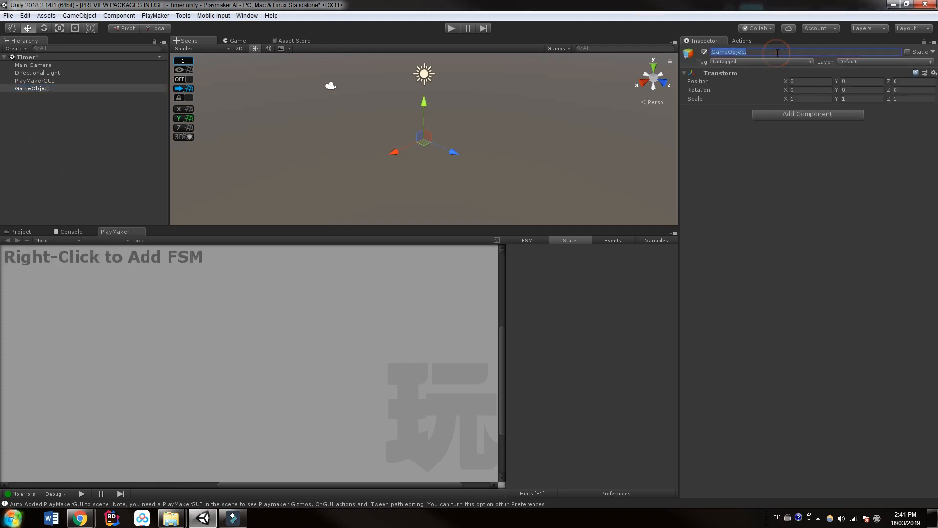
Name the new empty object Timer and attach a PlayMaker FSM component to it.
text(Timer)
text(fsm)
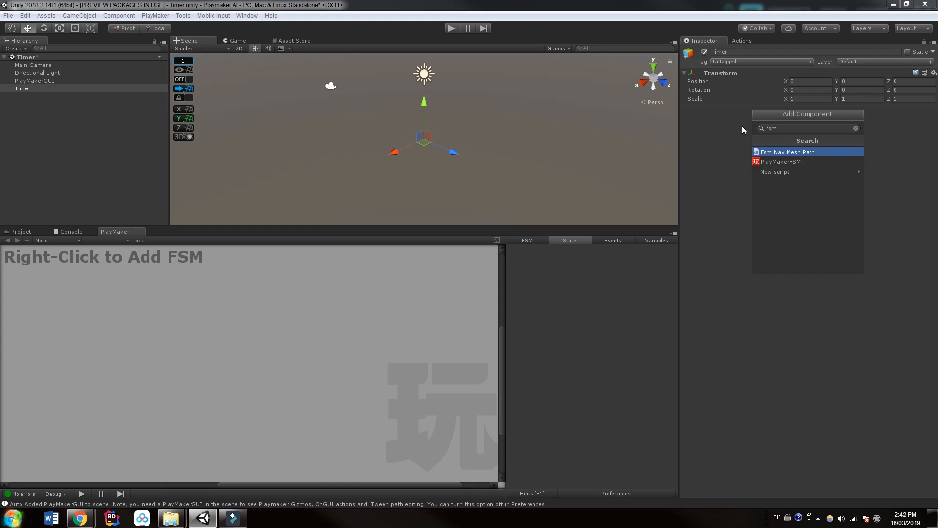
click(781, 161)
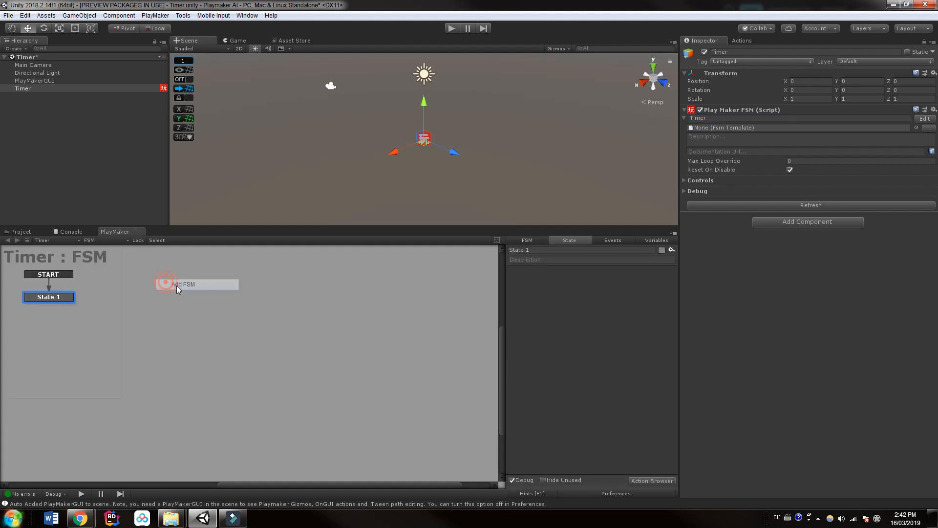
Create a float variable MyCurrentTime in the Timer FSM's Variables list.
click(186, 284)
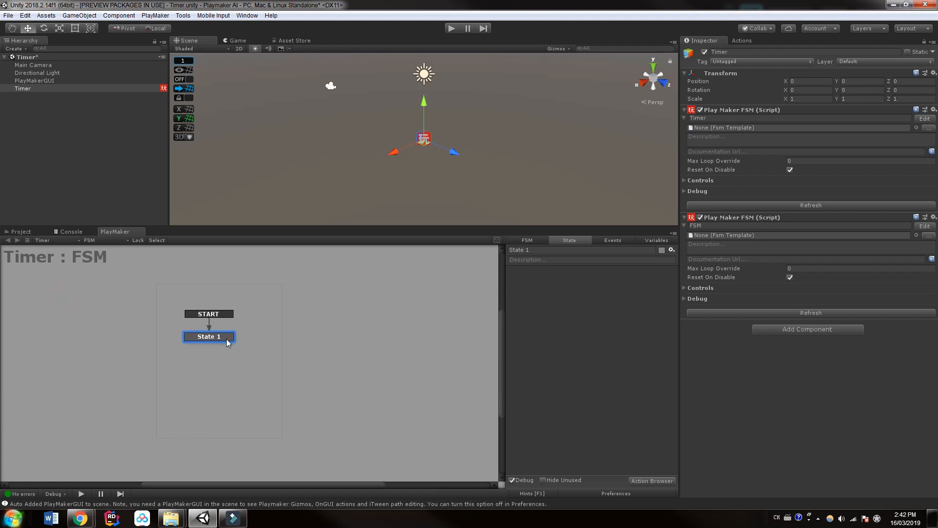
mouse_move(673, 271)
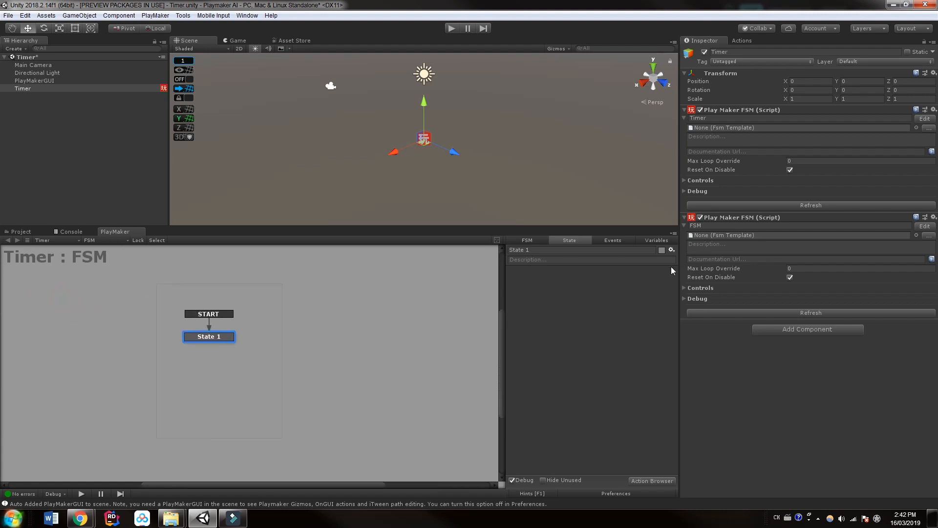
click(656, 240)
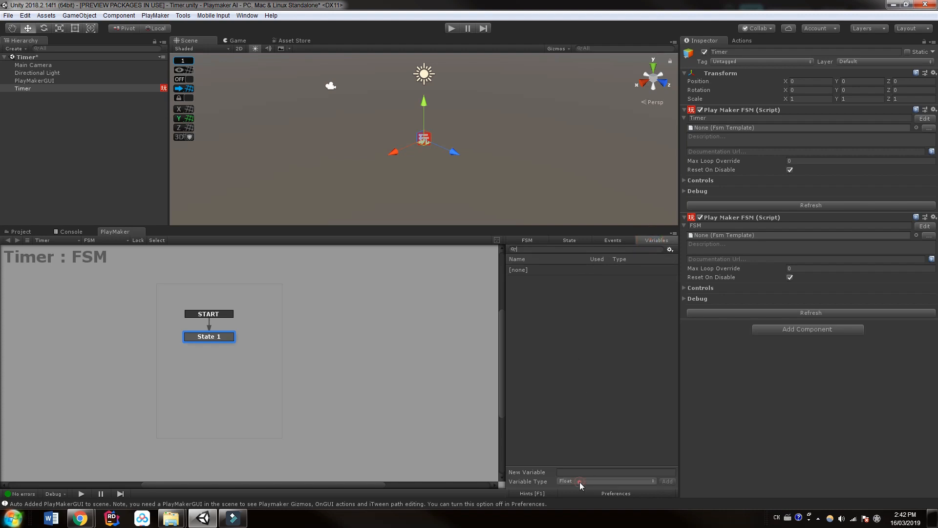
click(617, 471)
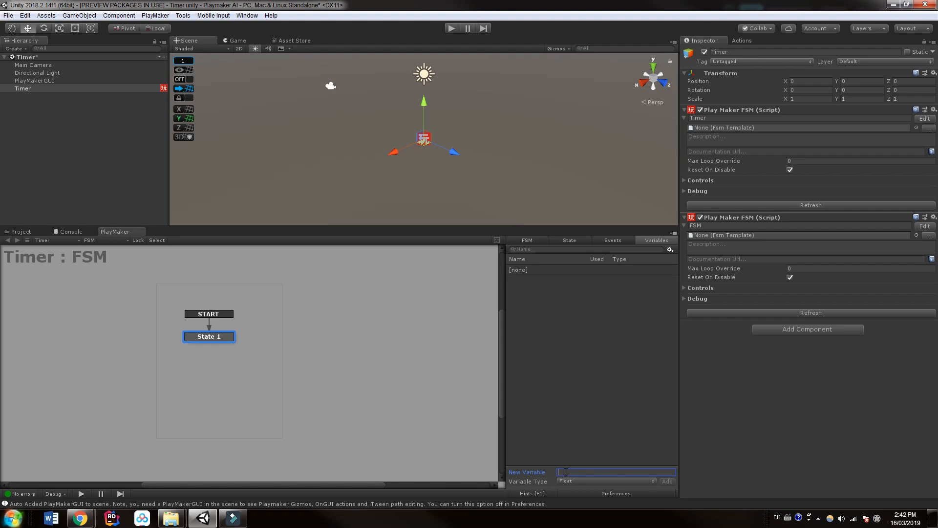
text(M)
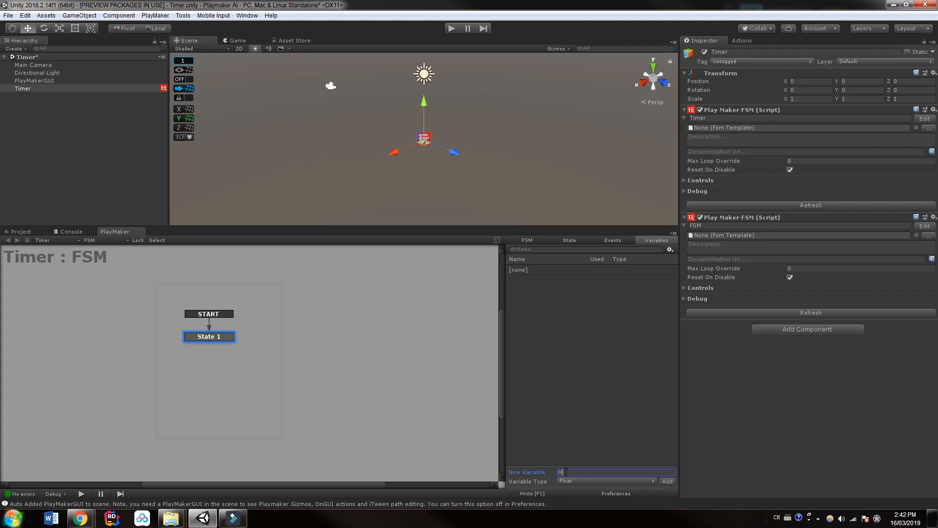
text(yCurrent)
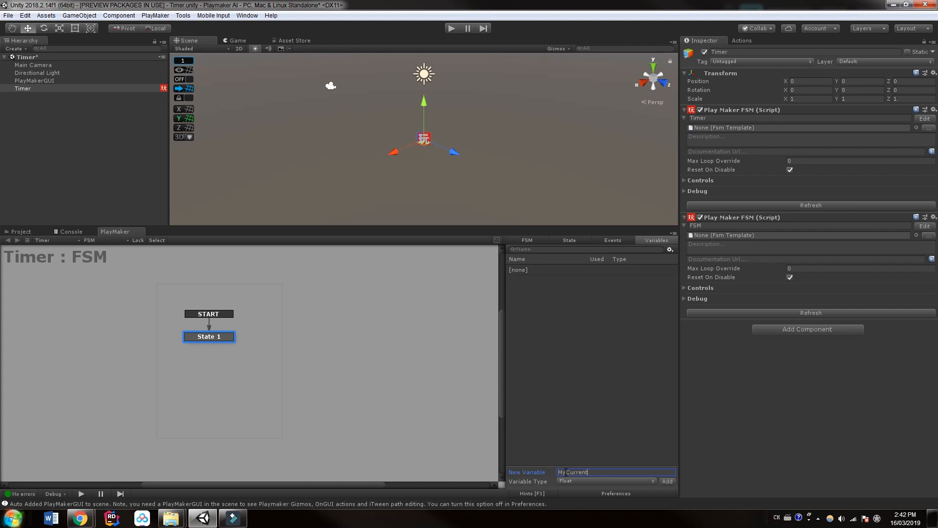
click(667, 481)
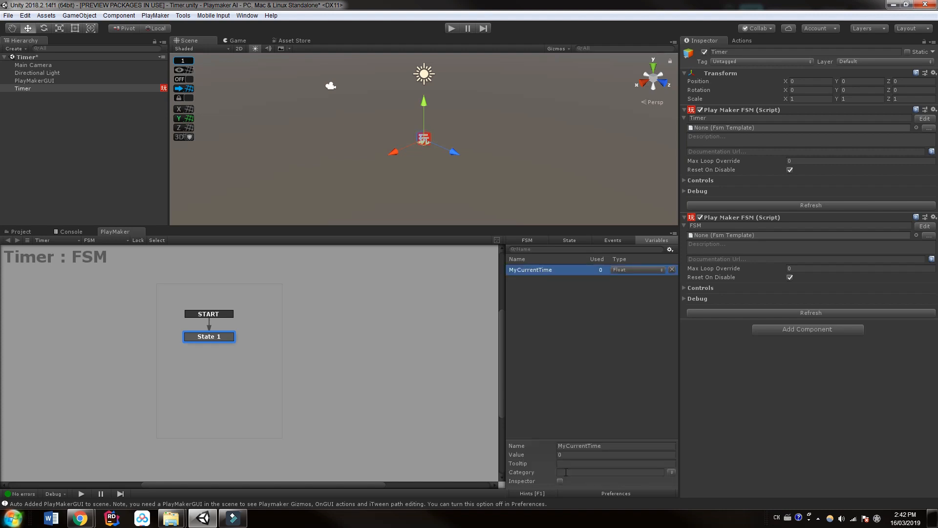
Give MyCurrentTime the value 300 and expose it in the Inspector.
click(598, 455)
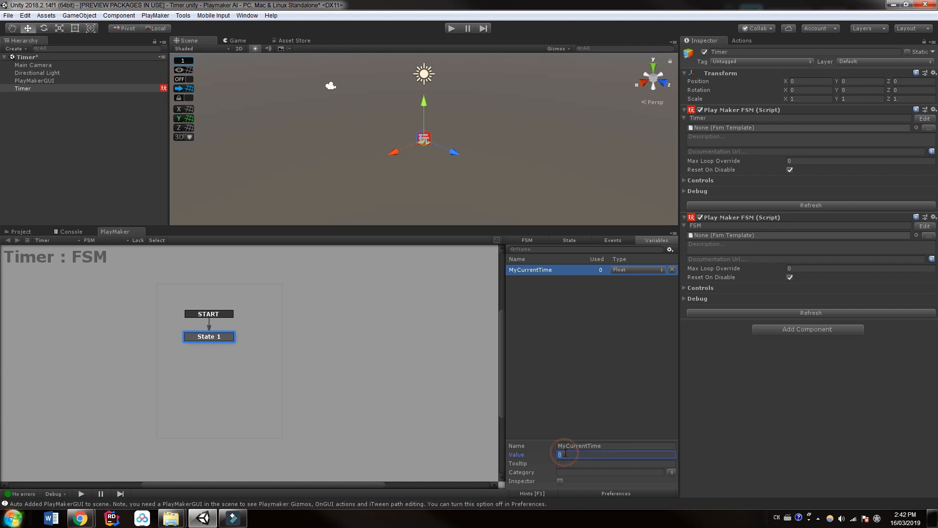
text(300)
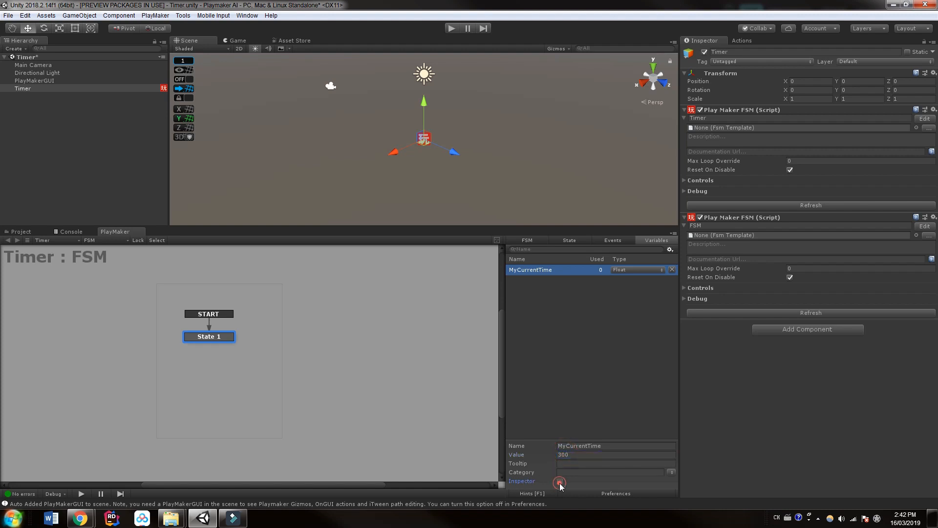
click(559, 481)
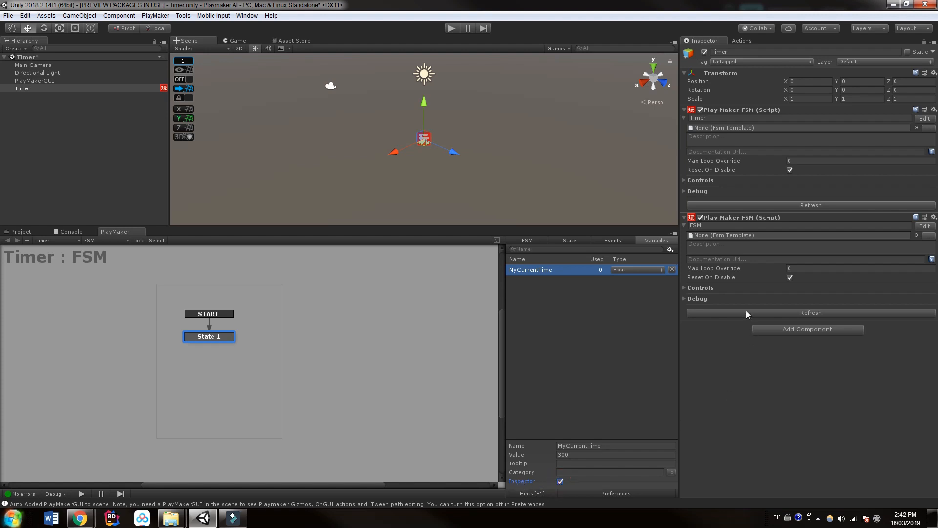
mouse_move(934, 211)
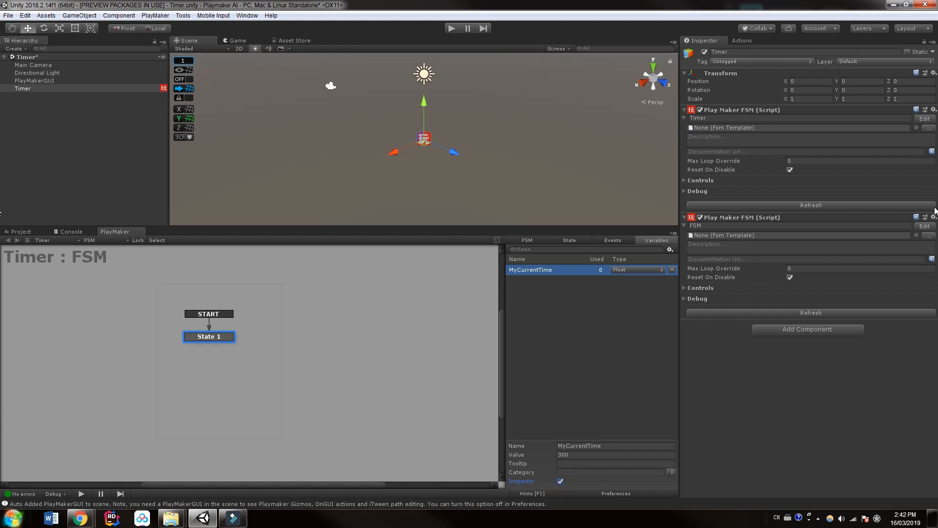
Remove the duplicate FSM component and set MyCurrentTime to 500 in the Inspector.
click(935, 217)
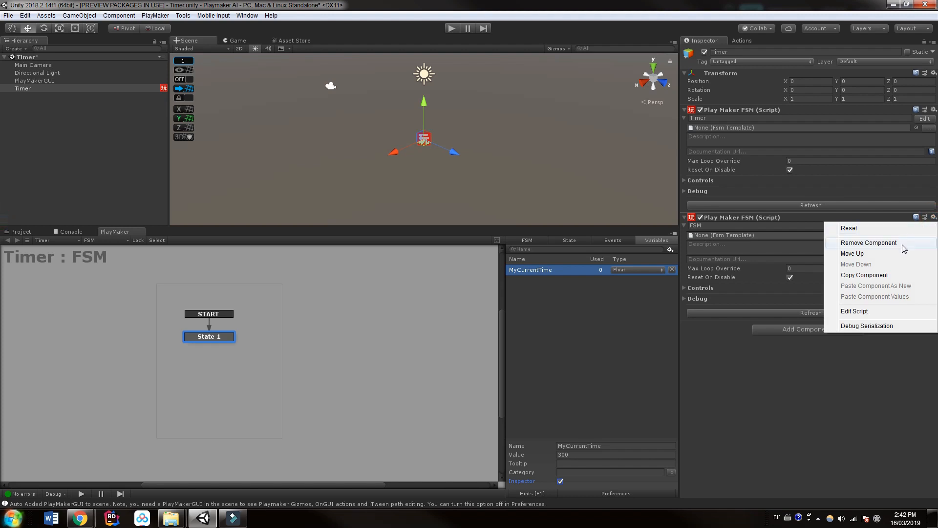
click(868, 243)
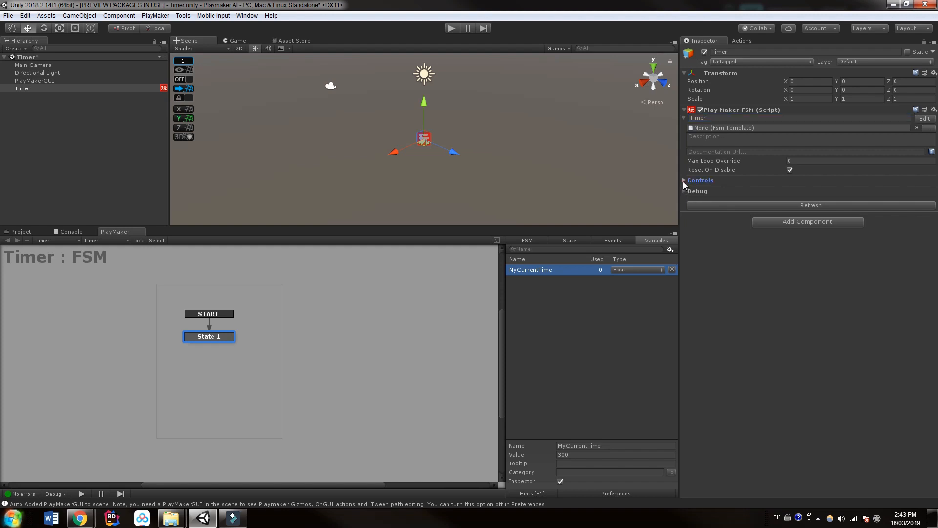
click(685, 180)
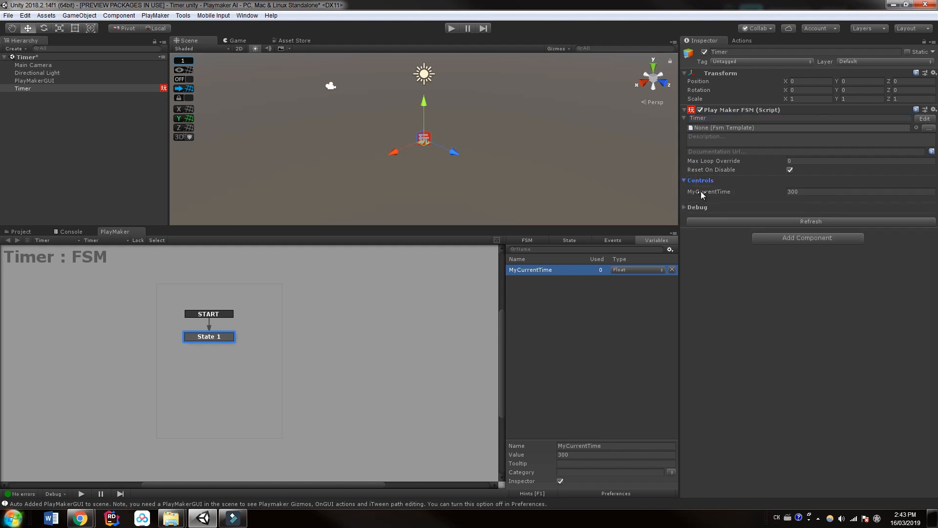
text(5)
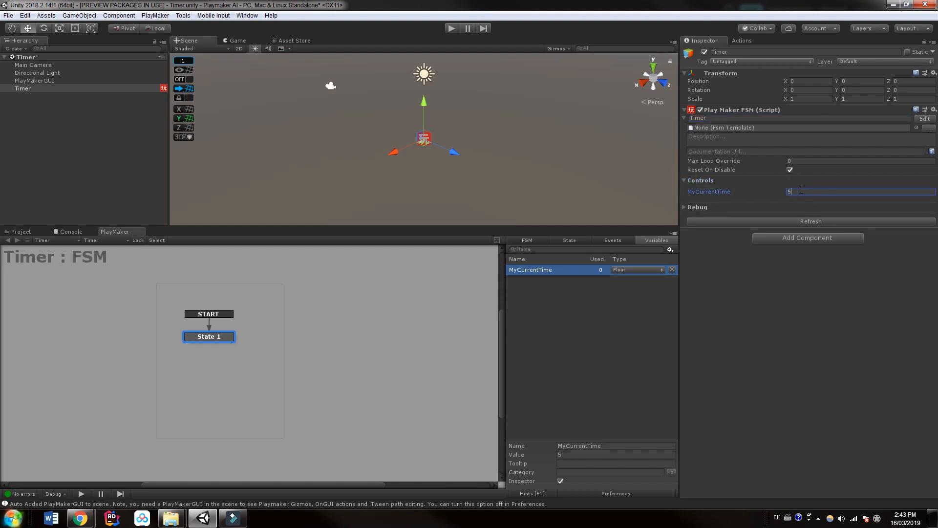
text(00)
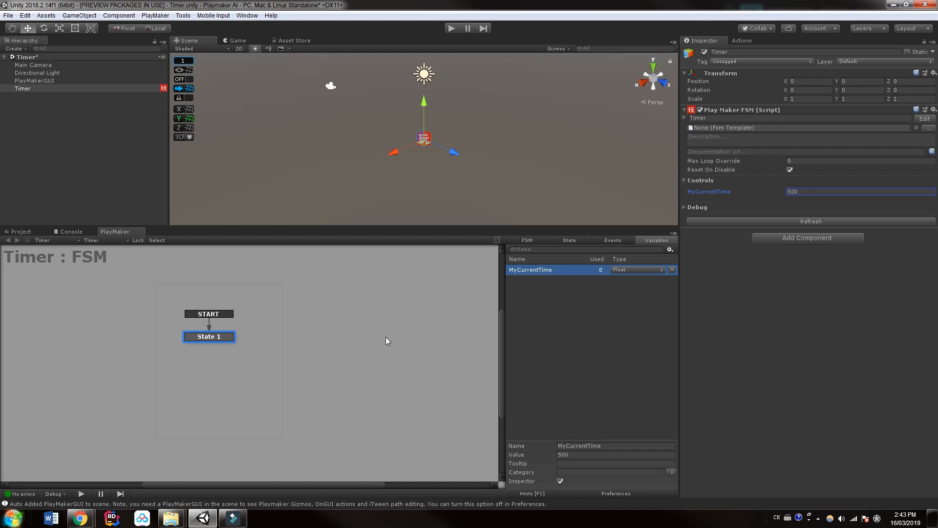
mouse_move(332, 333)
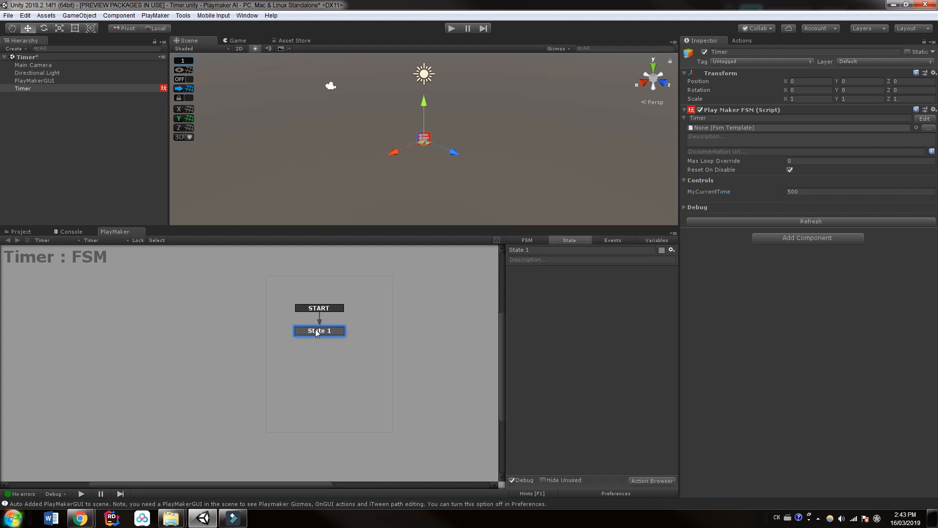
Rename the FSM's state to CountDown.
double_click(319, 330)
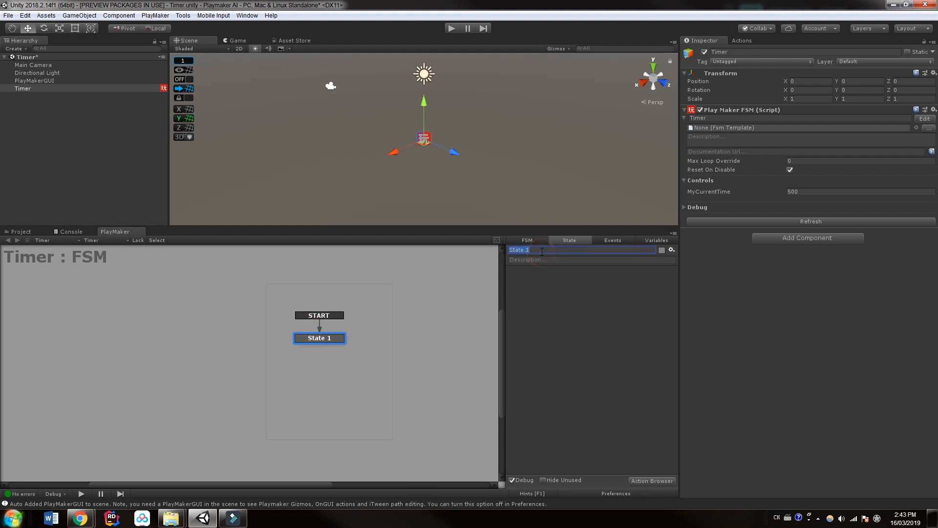
text(CountDow)
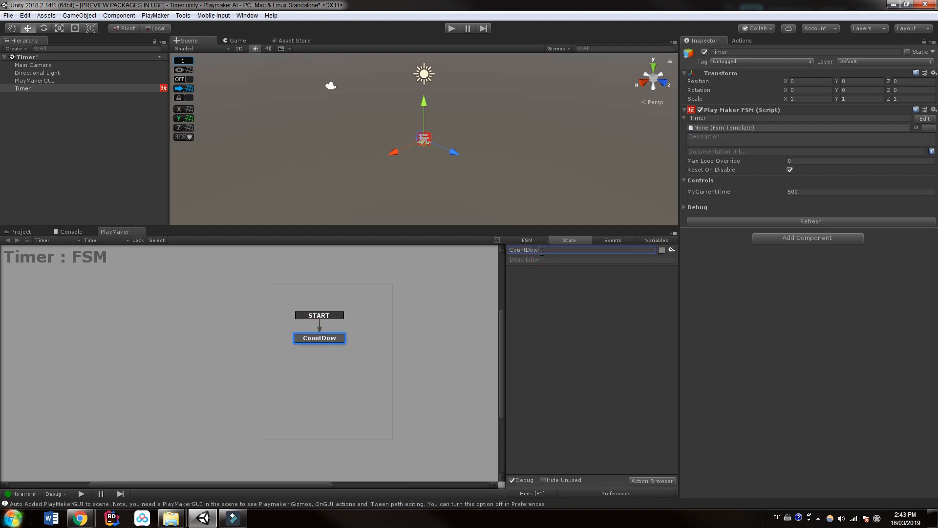
text(n)
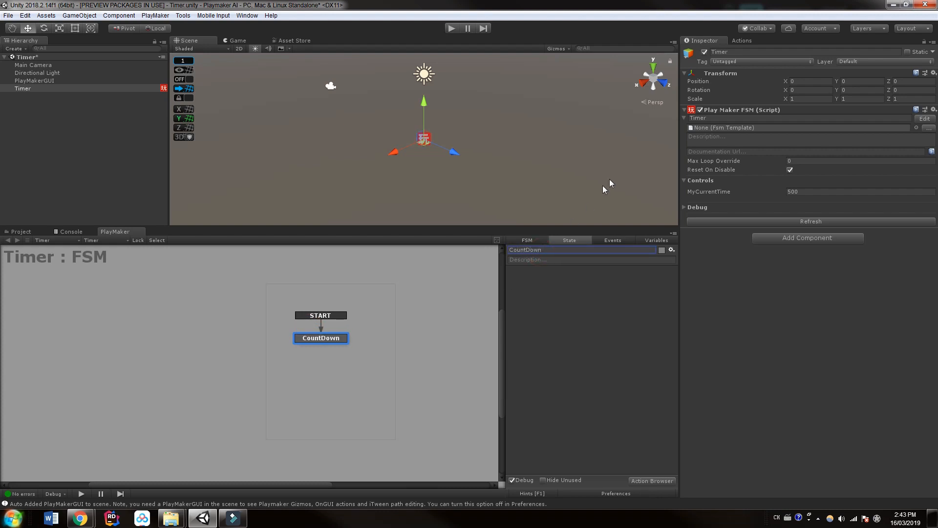
Filter the Action Browser by 'float' and review Float Operator and Float Subtract.
click(742, 40)
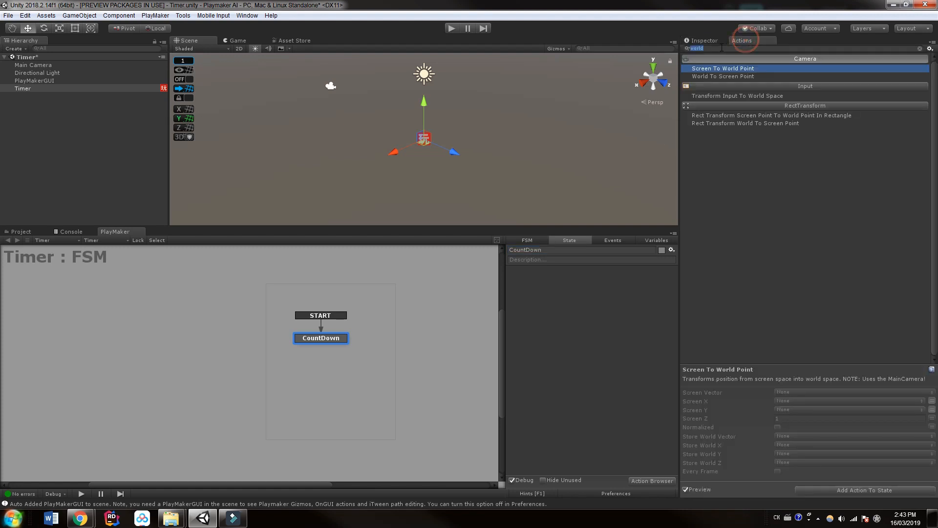
text(float)
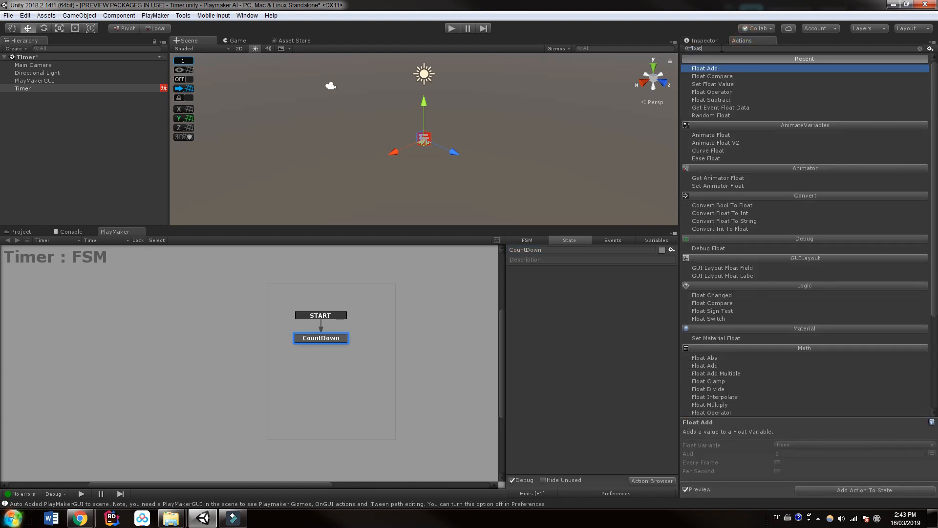
mouse_move(732, 75)
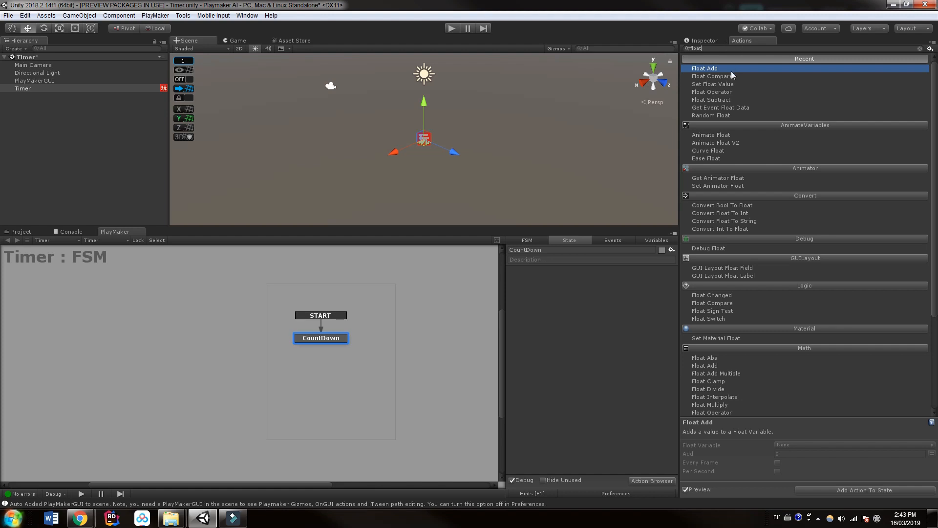
click(712, 92)
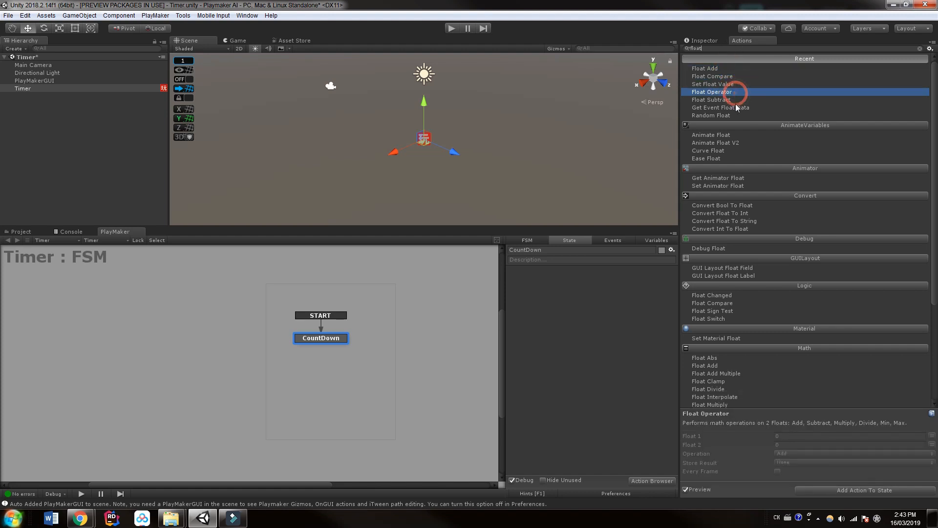
click(713, 100)
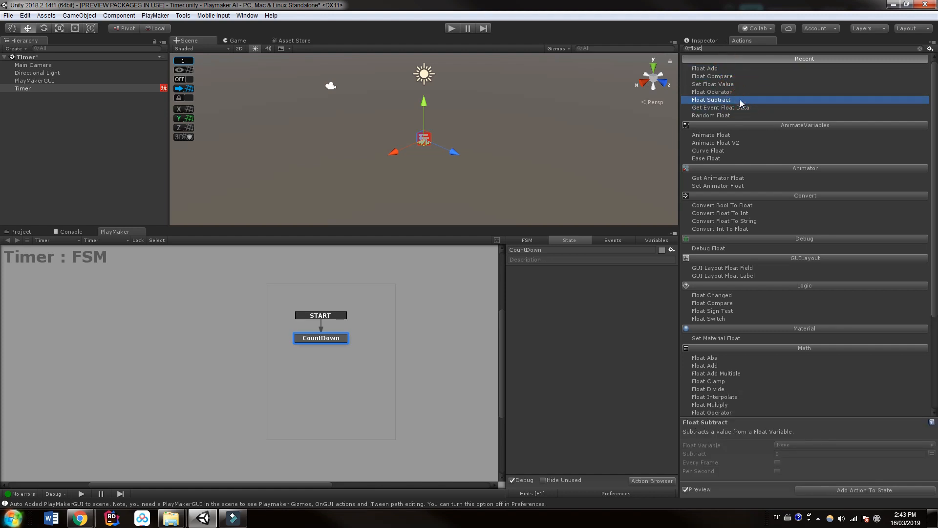
Add the float actions to CountDown and remove the unwanted Float Add action.
double_click(704, 68)
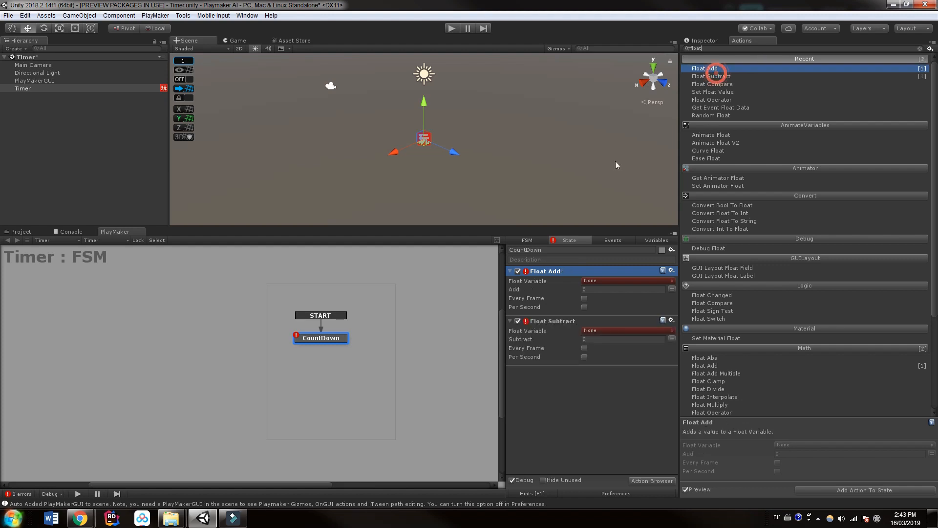
mouse_move(578, 309)
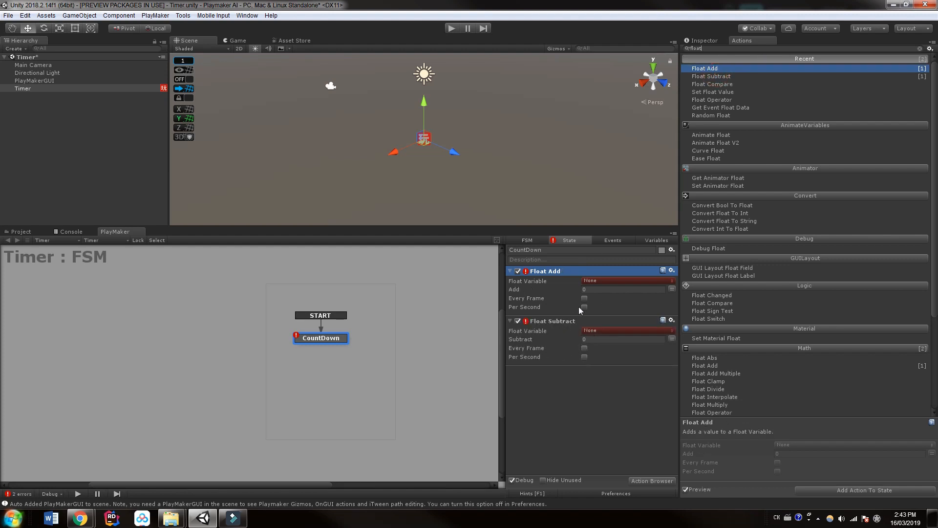
mouse_move(748, 281)
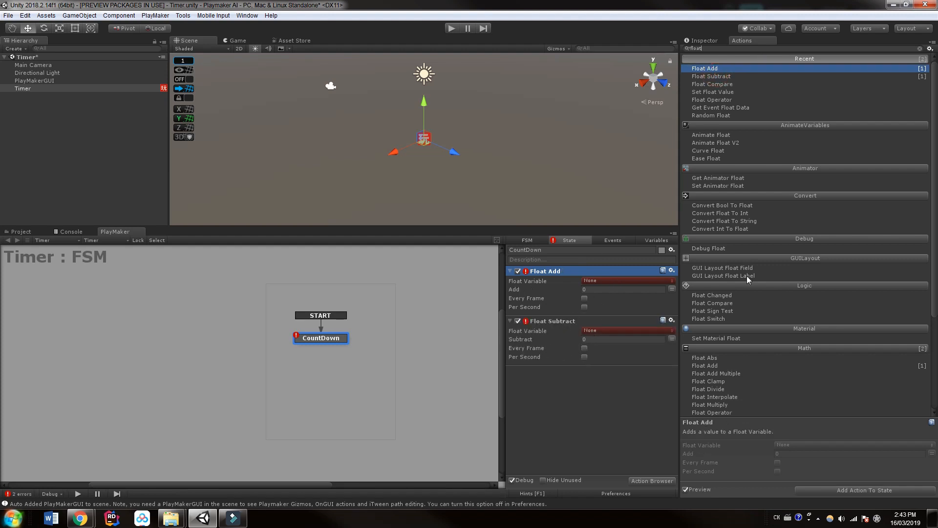
right_click(671, 271)
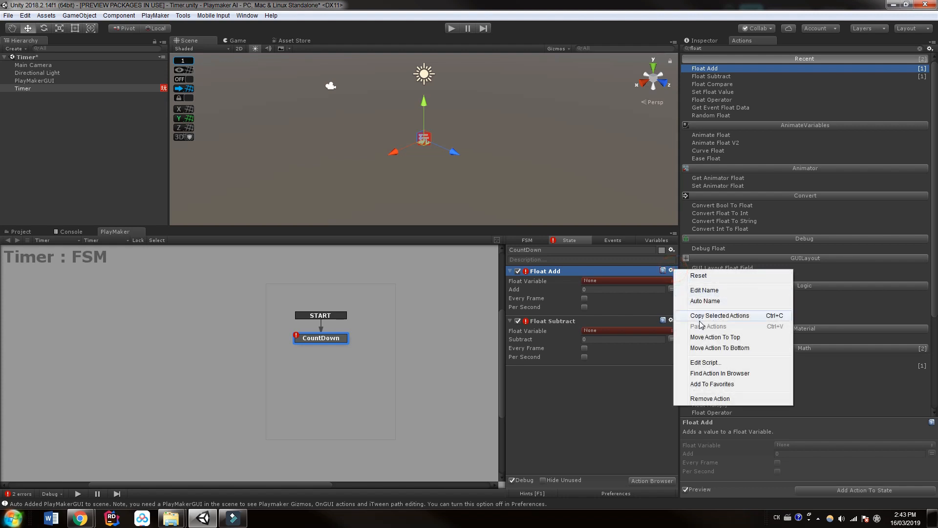
click(710, 398)
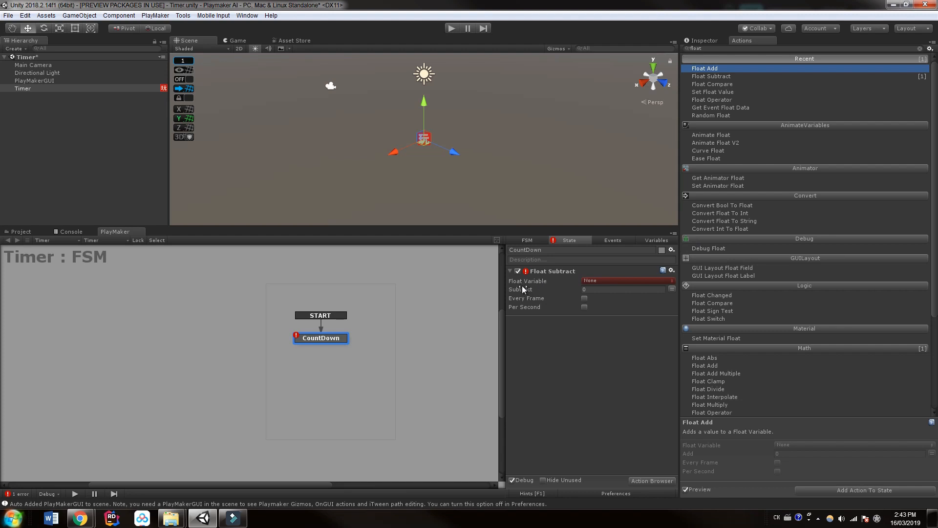
Set Float Subtract to take 1 from MyCurrentTime every frame, per second.
click(625, 280)
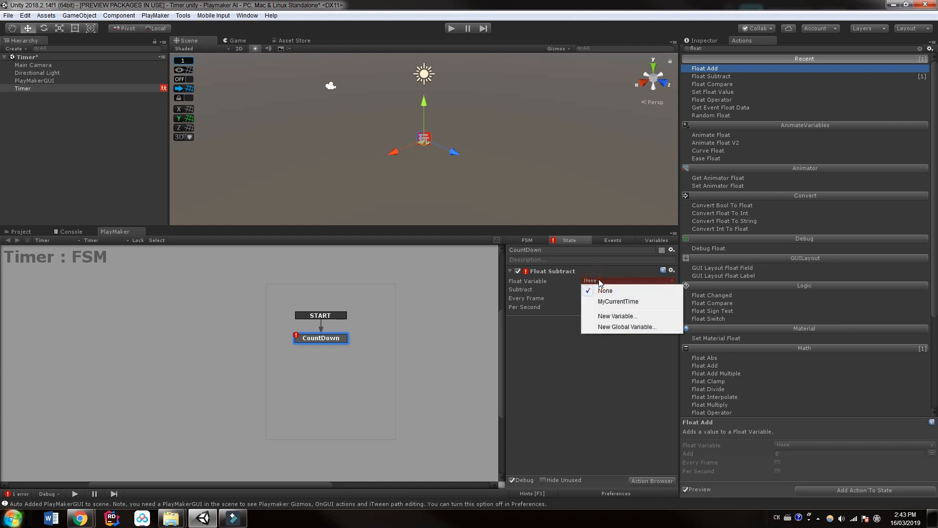
click(618, 301)
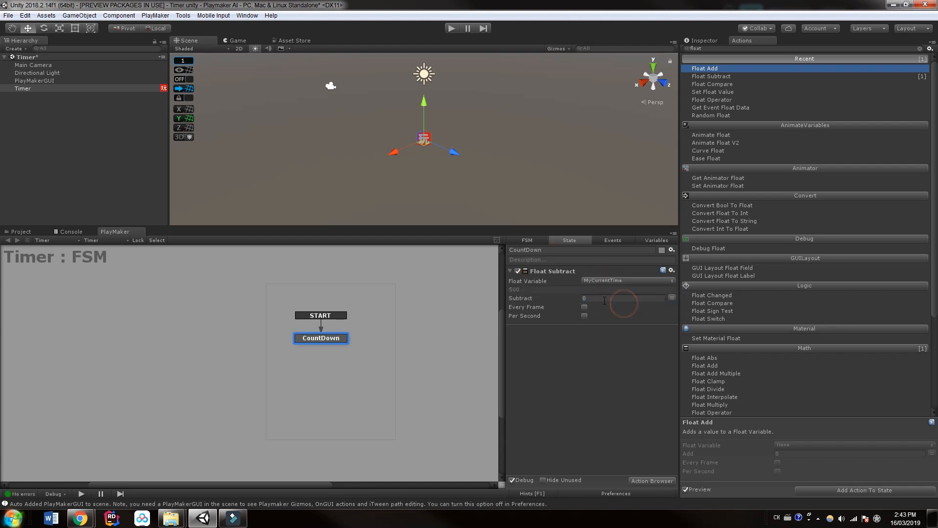
click(623, 298)
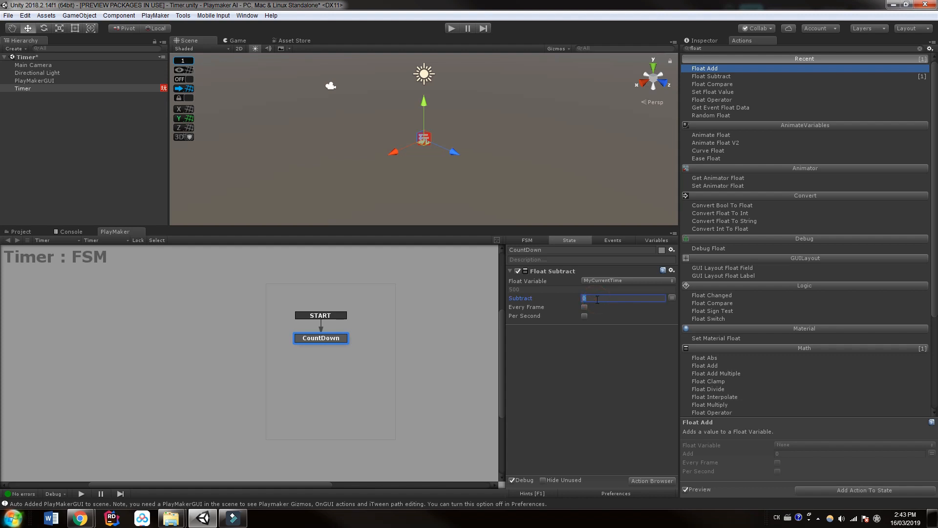
text(1)
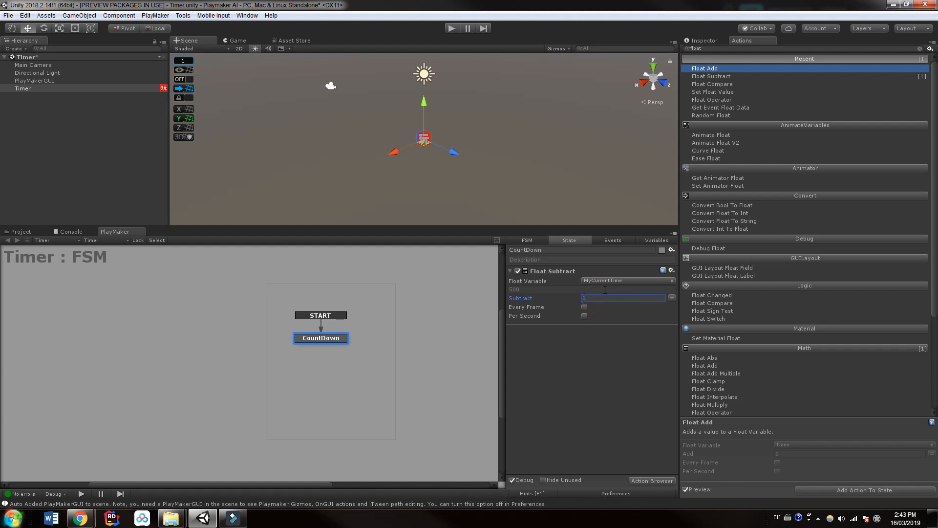
click(585, 307)
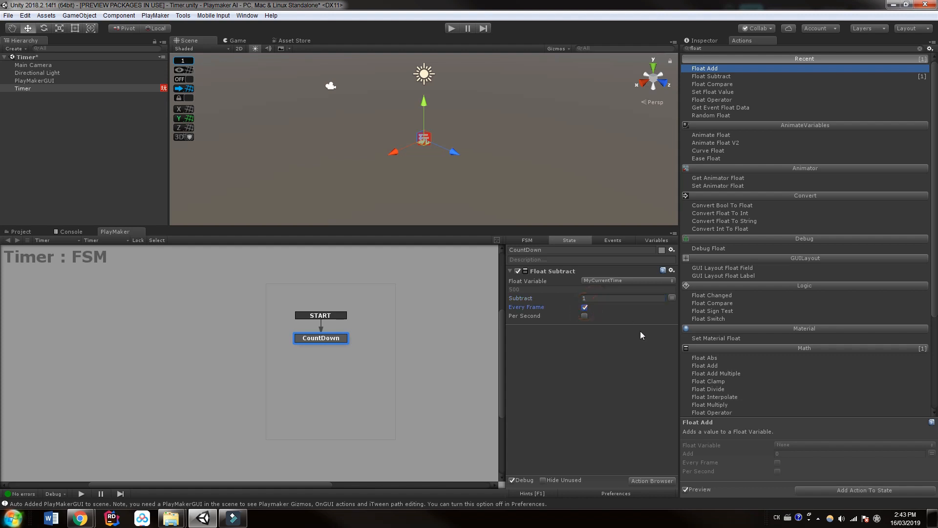
mouse_move(649, 327)
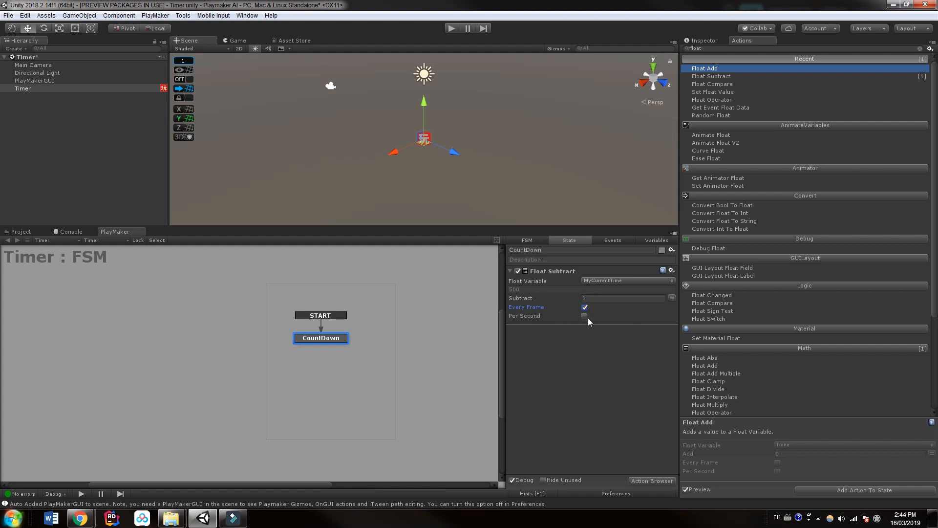
click(585, 316)
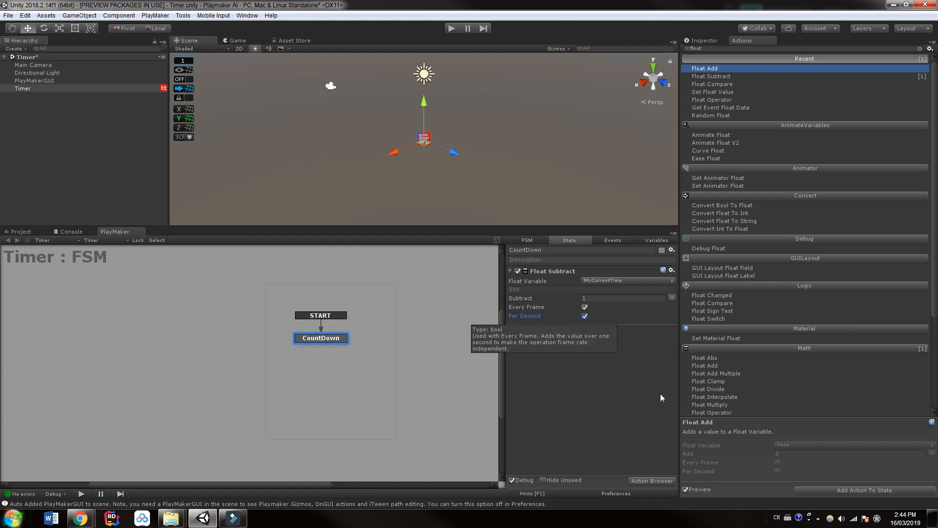
mouse_move(655, 401)
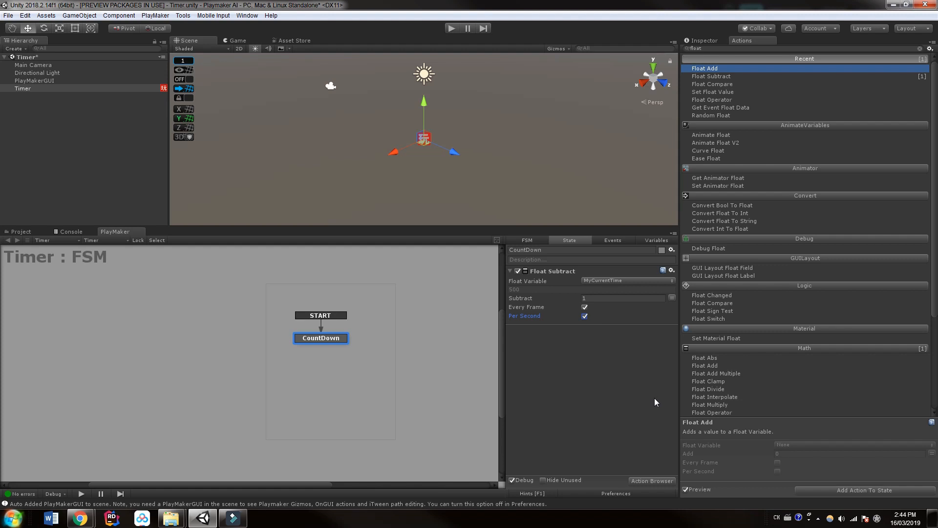
mouse_move(653, 402)
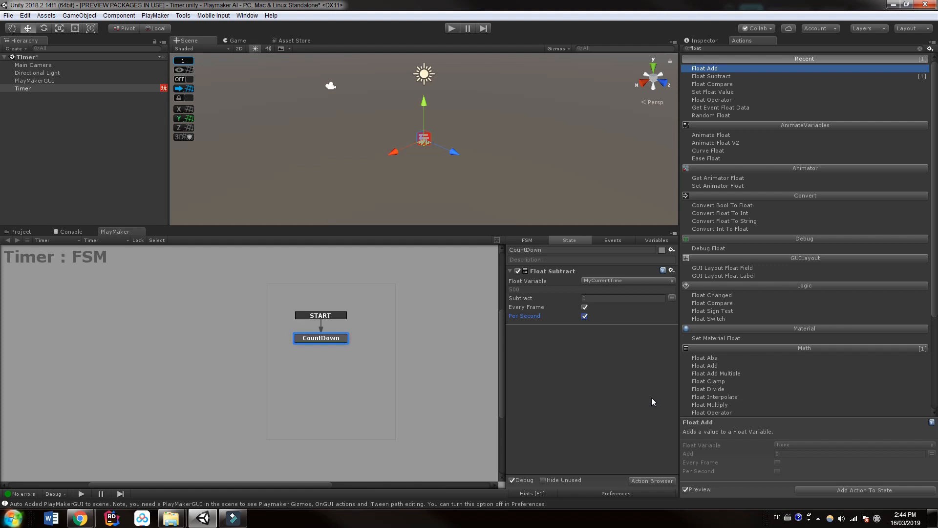
mouse_move(645, 402)
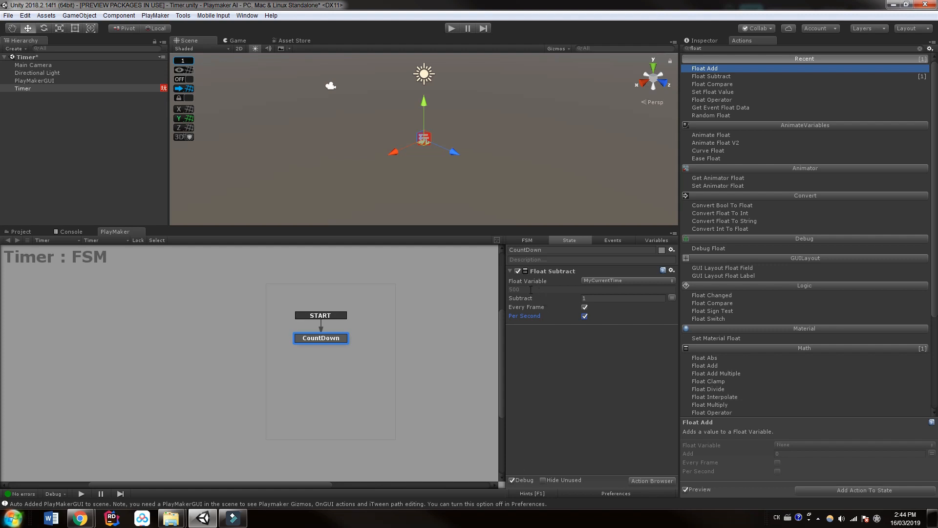
mouse_move(460, 47)
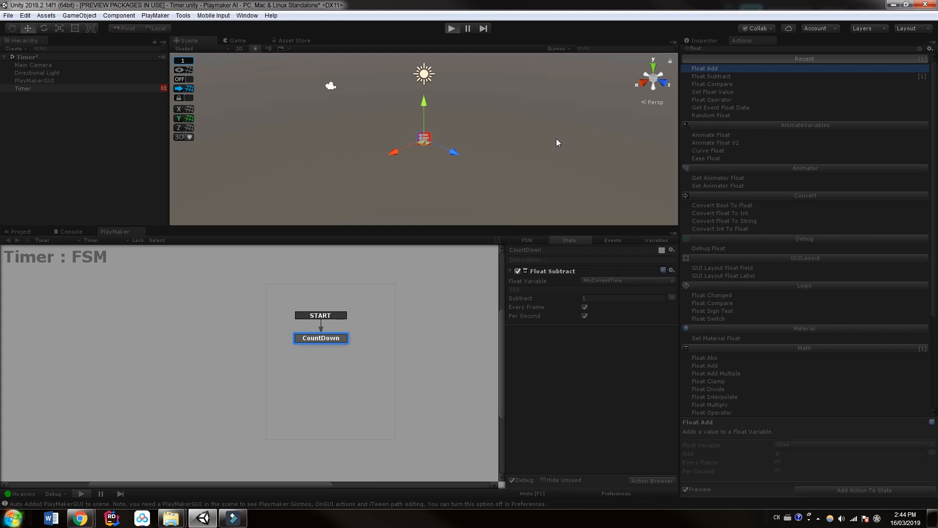
Play the scene briefly to test the countdown, then stop play mode.
click(451, 29)
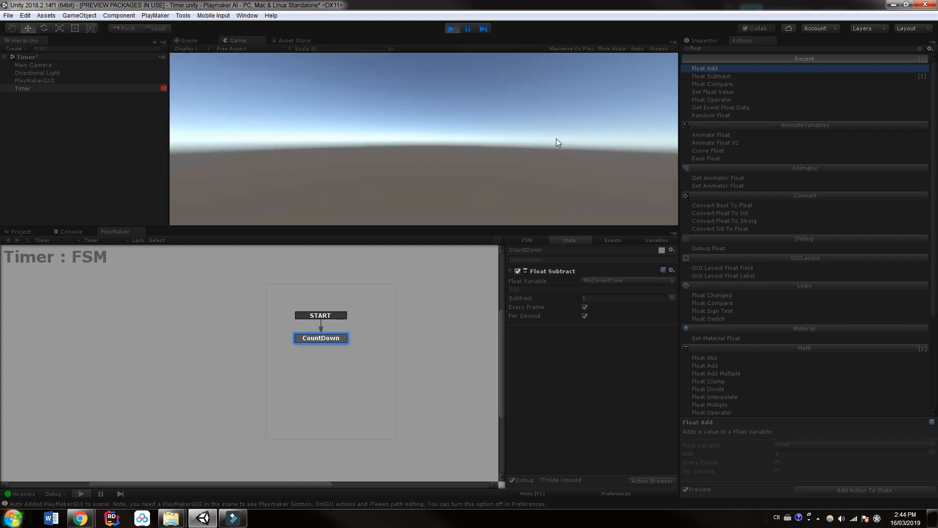
click(451, 28)
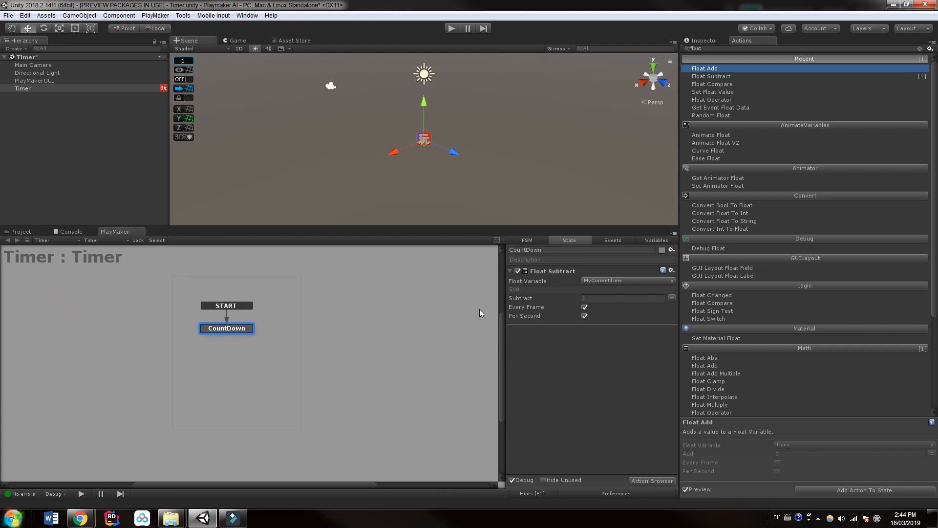
mouse_move(205, 273)
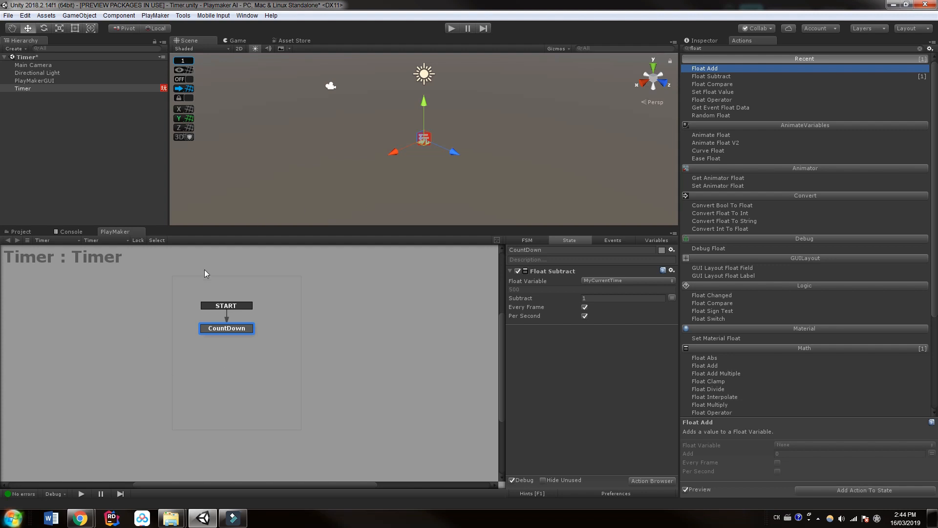
mouse_move(411, 336)
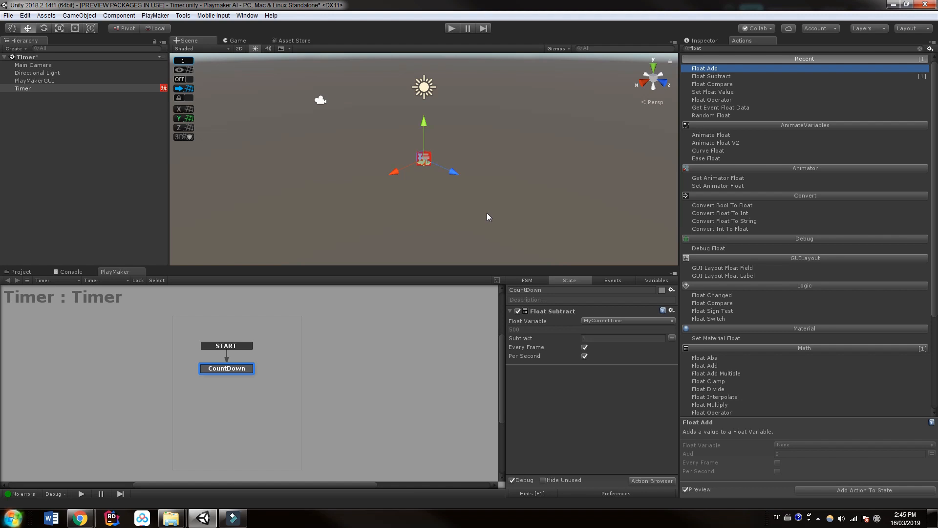
mouse_move(485, 215)
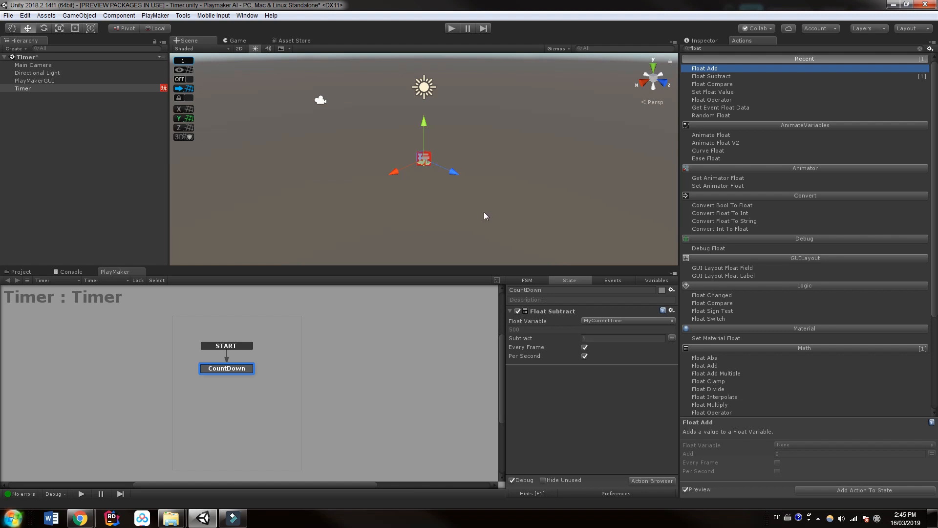
Create a TextMeshPro text object and import the TMP Essential Resources.
click(25, 102)
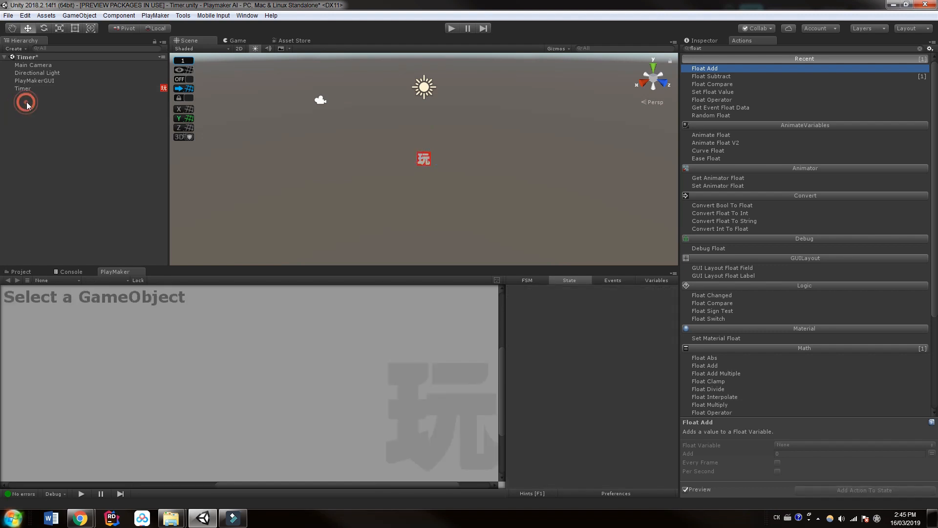
right_click(25, 104)
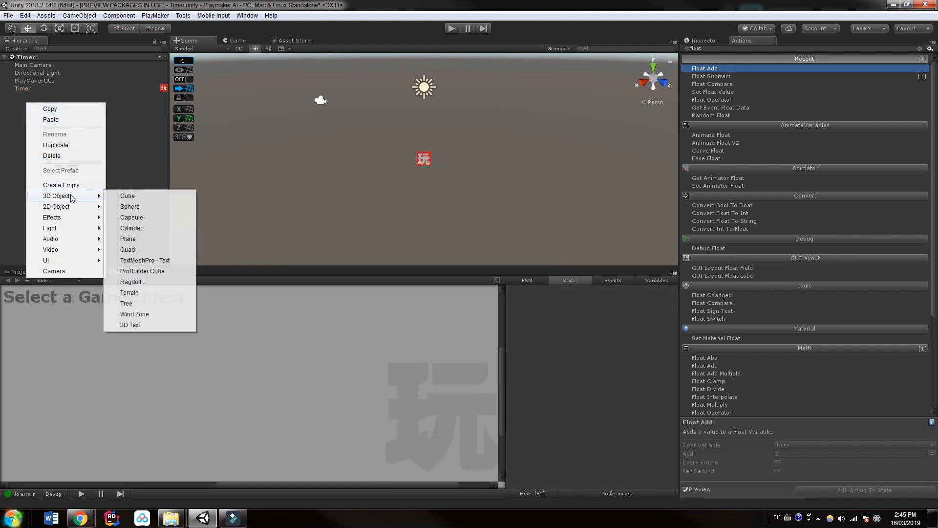
click(145, 260)
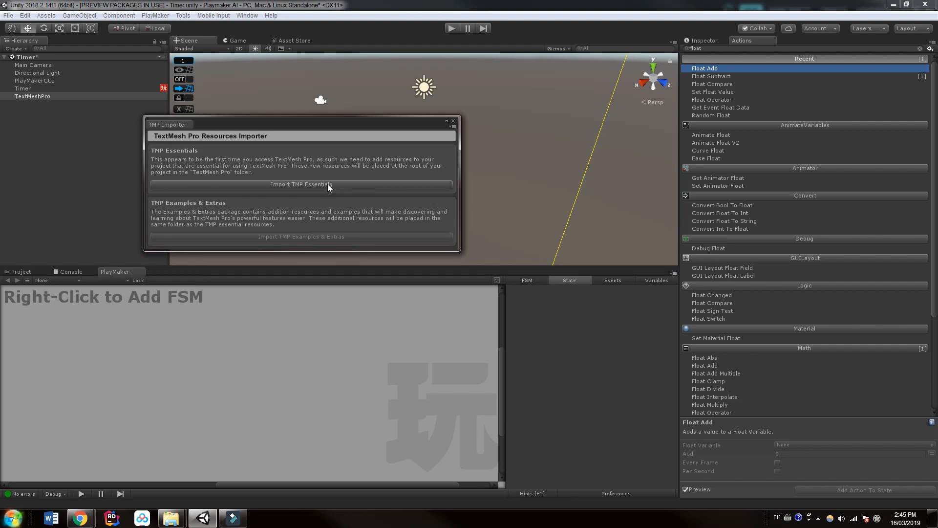
mouse_move(316, 192)
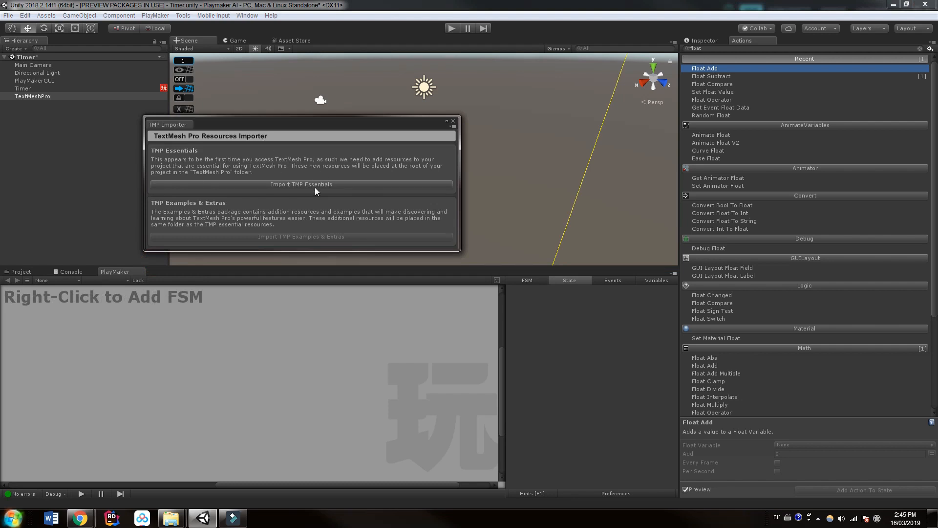
click(301, 184)
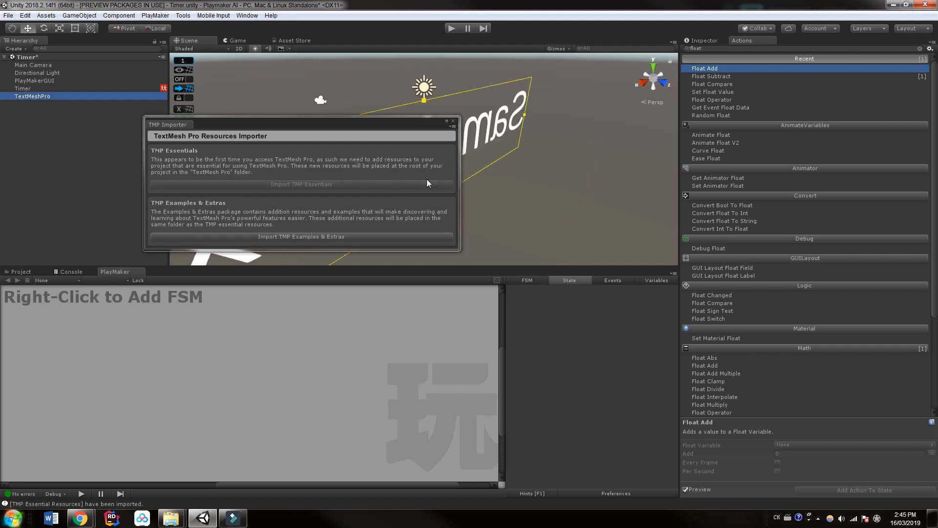
click(455, 123)
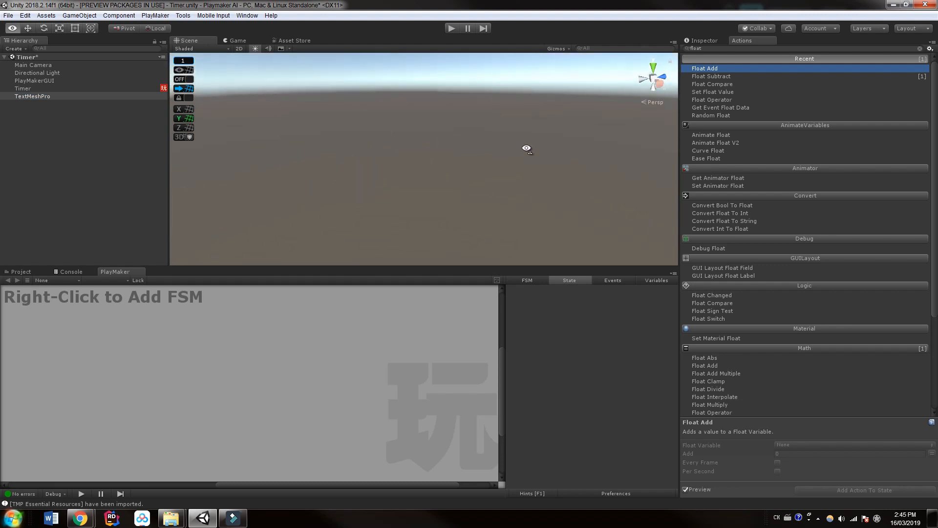
Make the TextMeshPro text read Timer and rename the object TMP TIME.
click(32, 96)
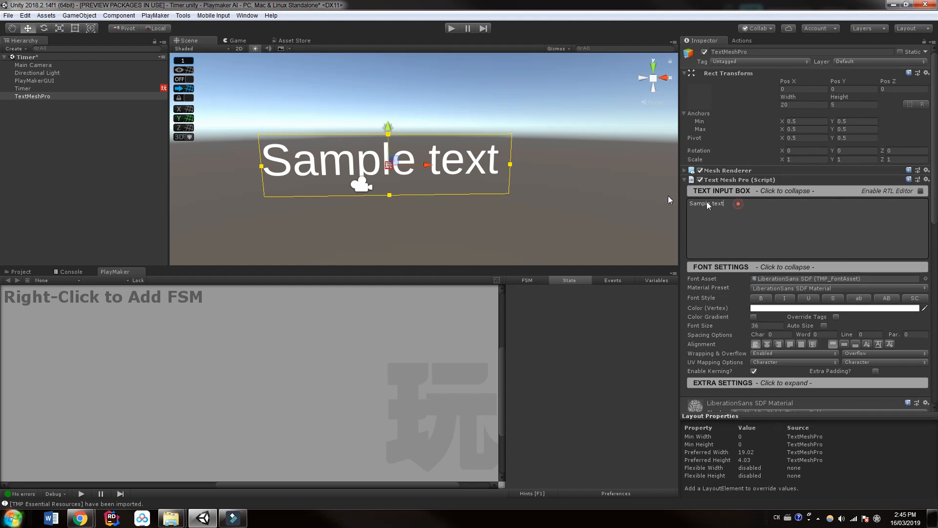
text(Time)
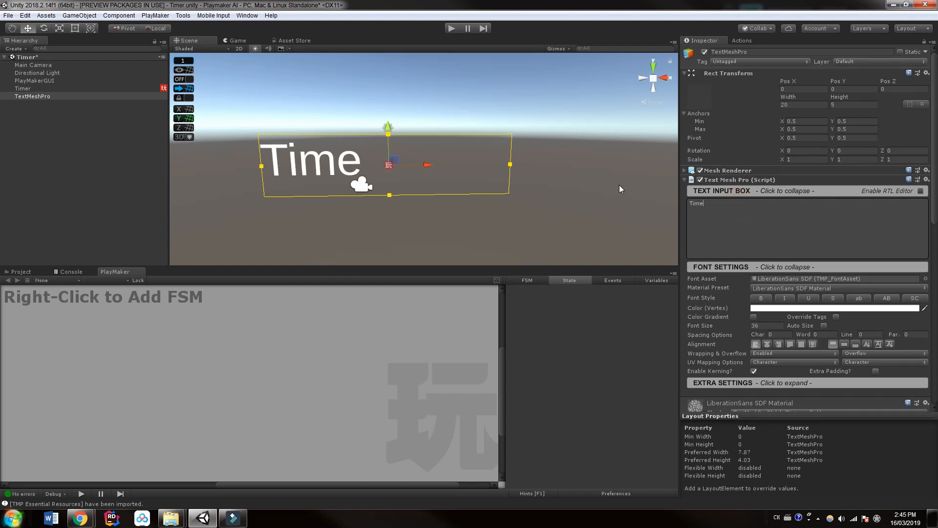
text(Timer)
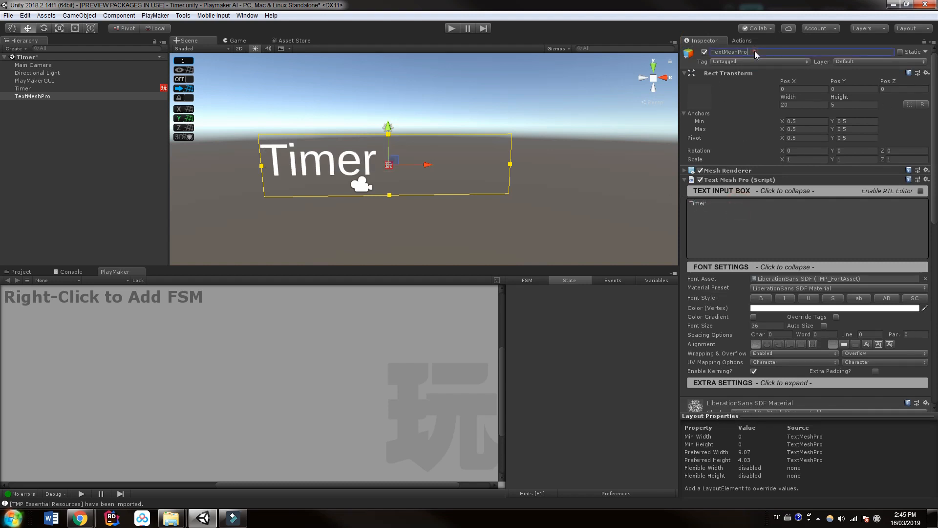
text(TMP T)
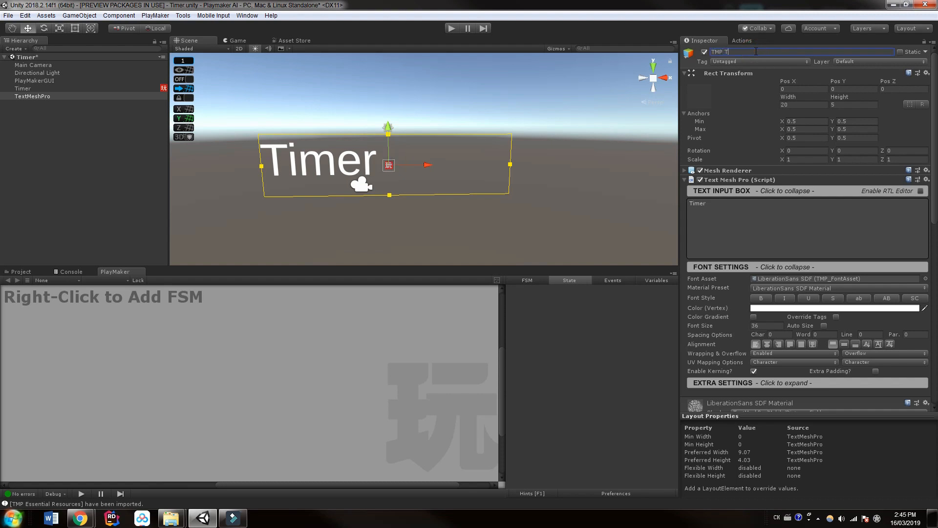
text(IME)
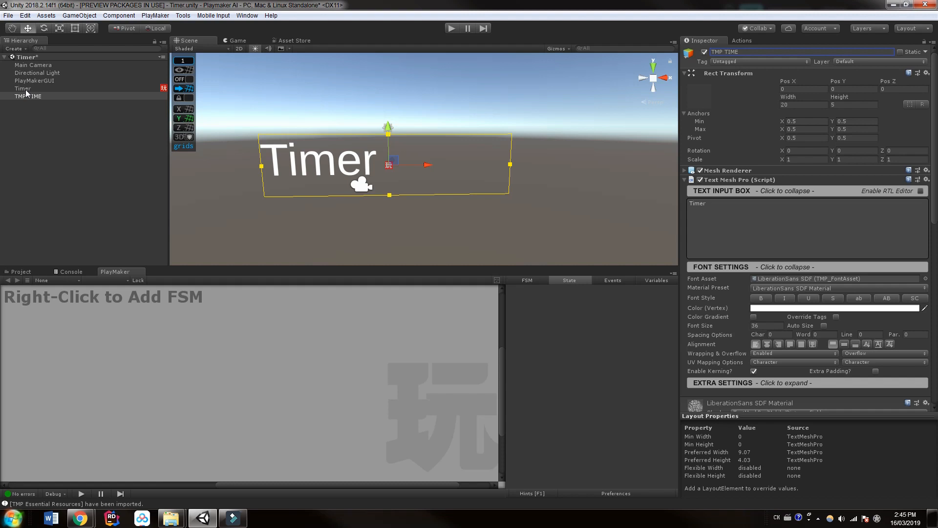
Centre the TMP TIME text and select the Timer object to show its FSM.
click(22, 89)
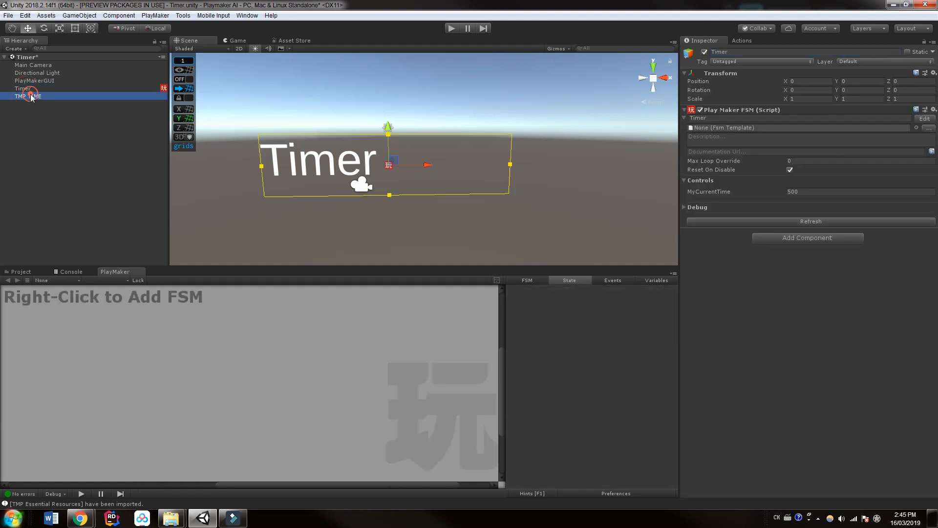
click(28, 95)
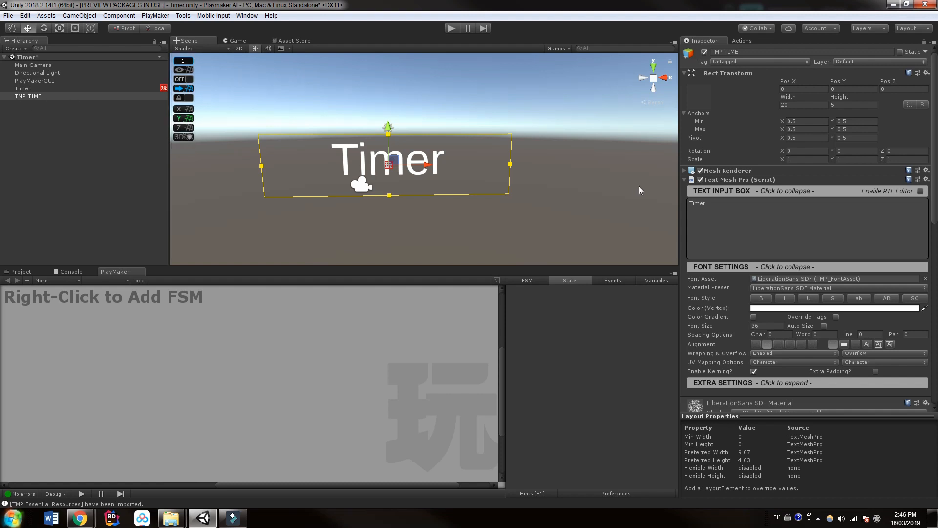
click(22, 88)
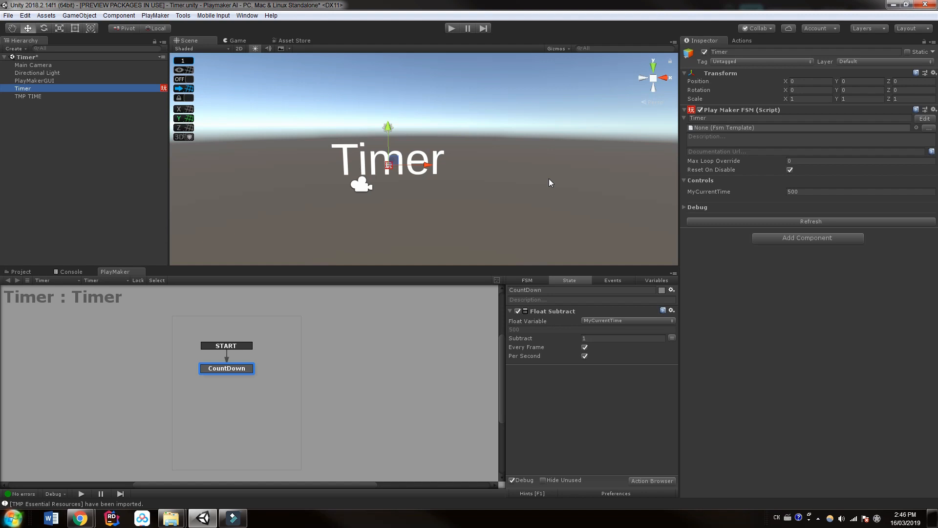
mouse_move(735, 44)
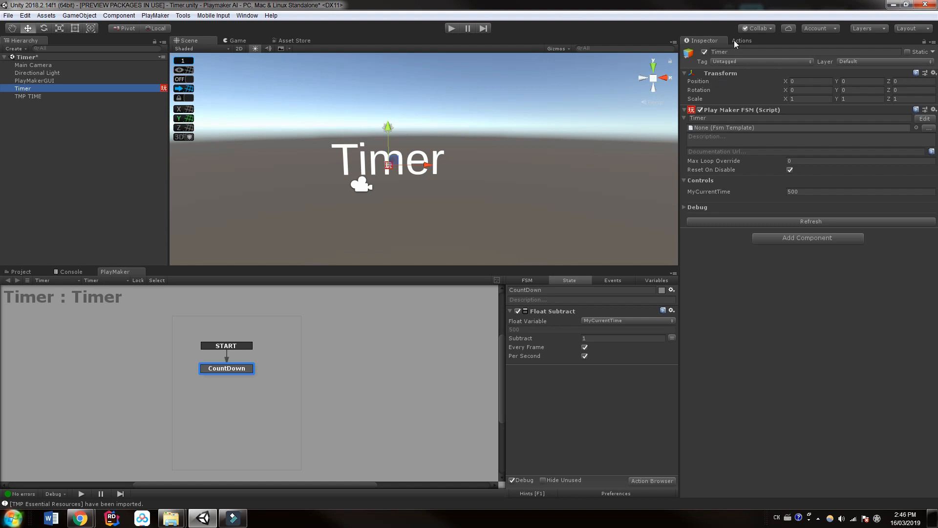
Add Convert Seconds To String, storing the result in a new string variable TimeInString.
click(743, 40)
text(second)
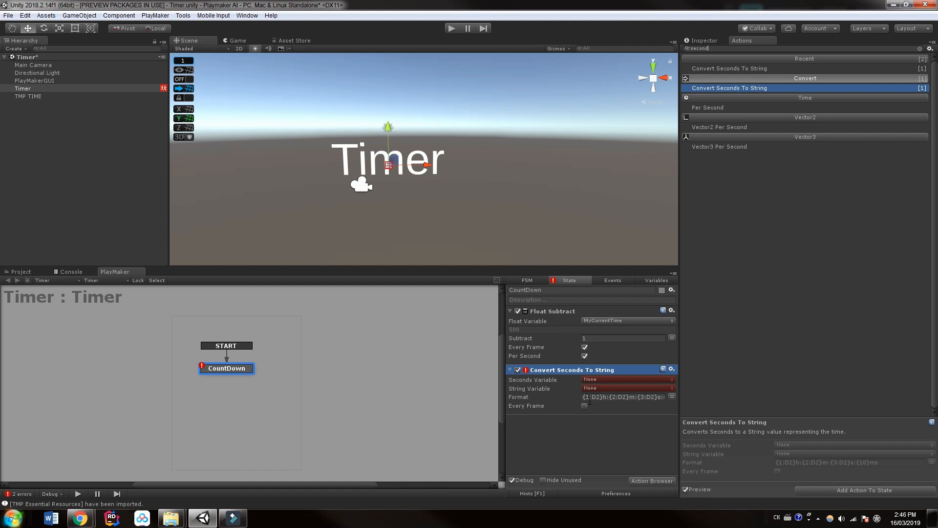
mouse_move(601, 436)
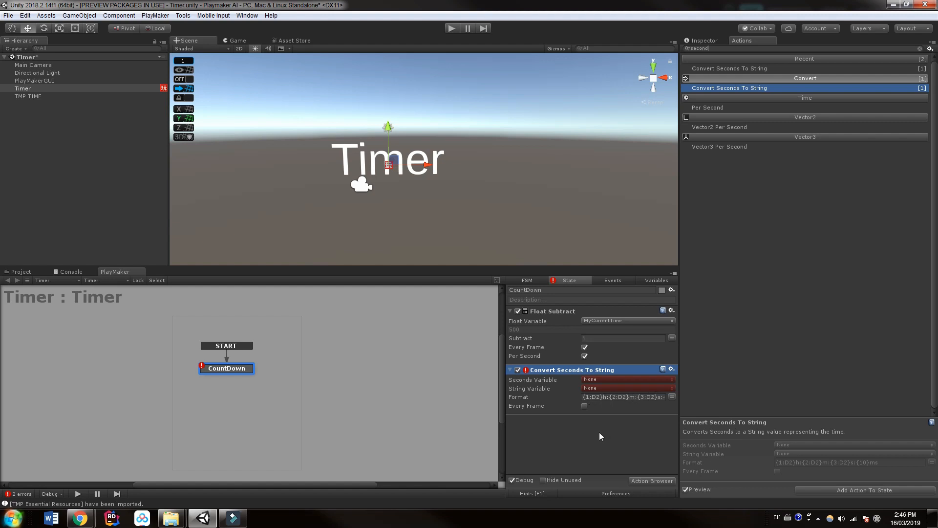
mouse_move(520, 386)
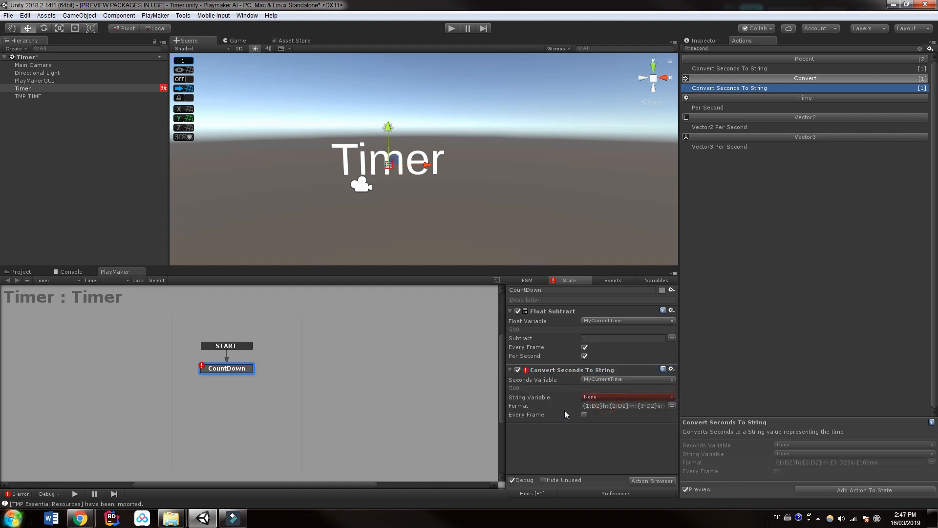
click(627, 397)
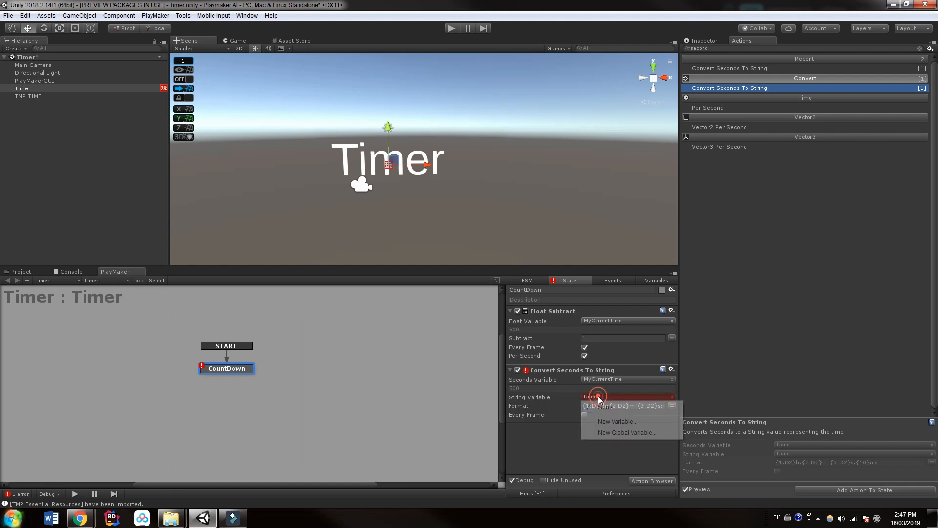
click(616, 421)
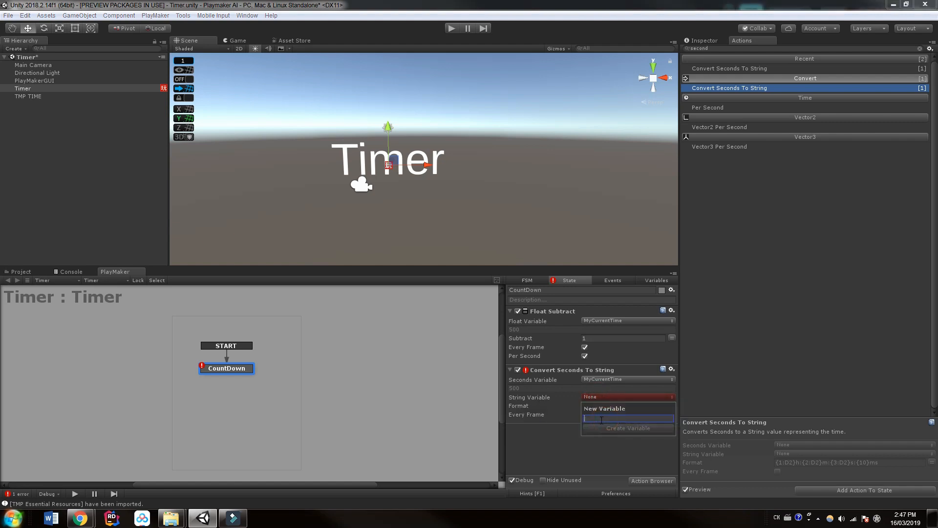
text(Tim)
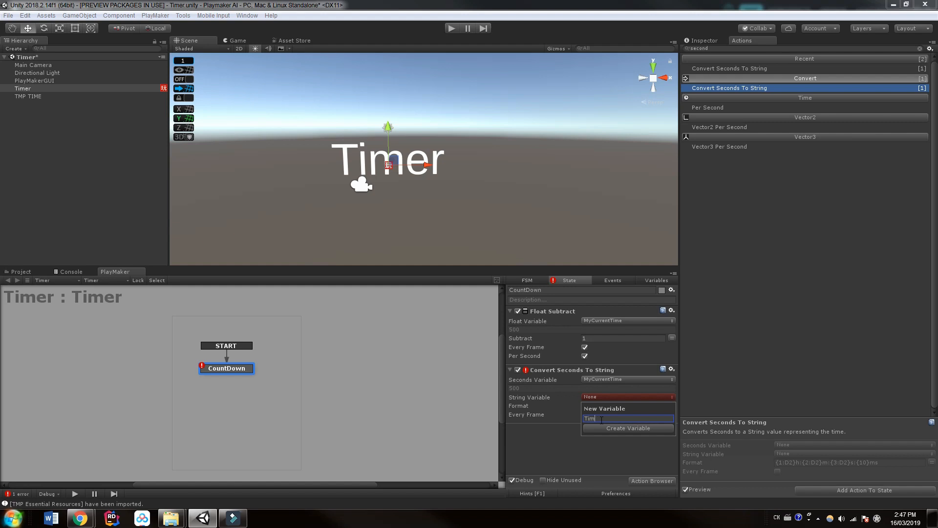
text(eInStr)
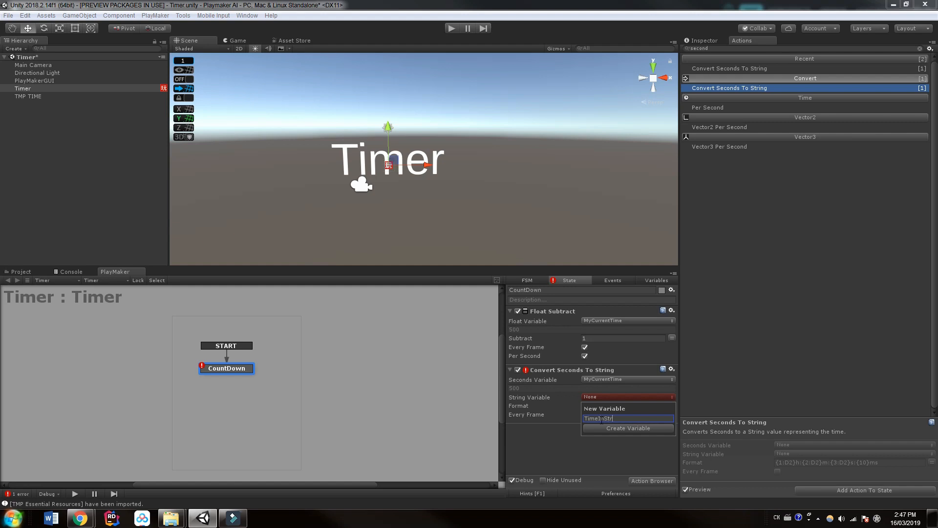
click(628, 428)
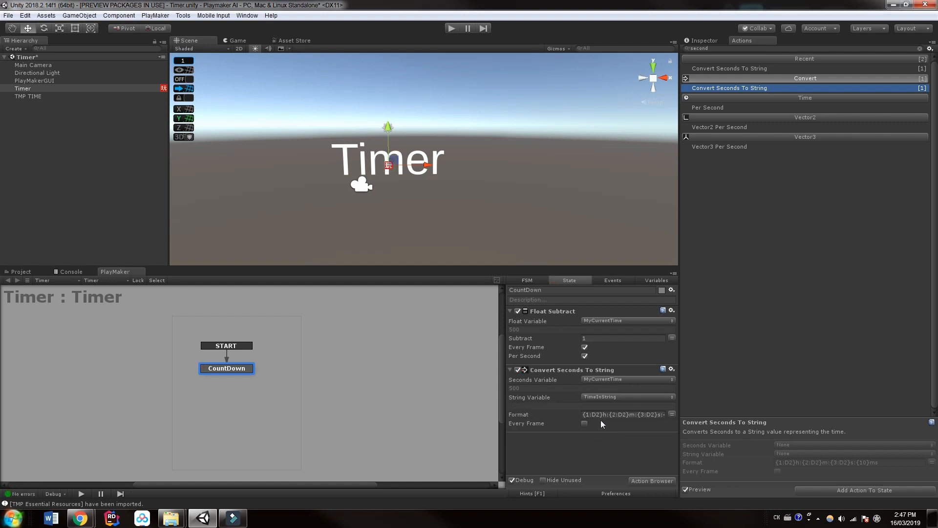
Run the conversion every frame with a minutes-seconds-milliseconds format and play-test it.
click(585, 423)
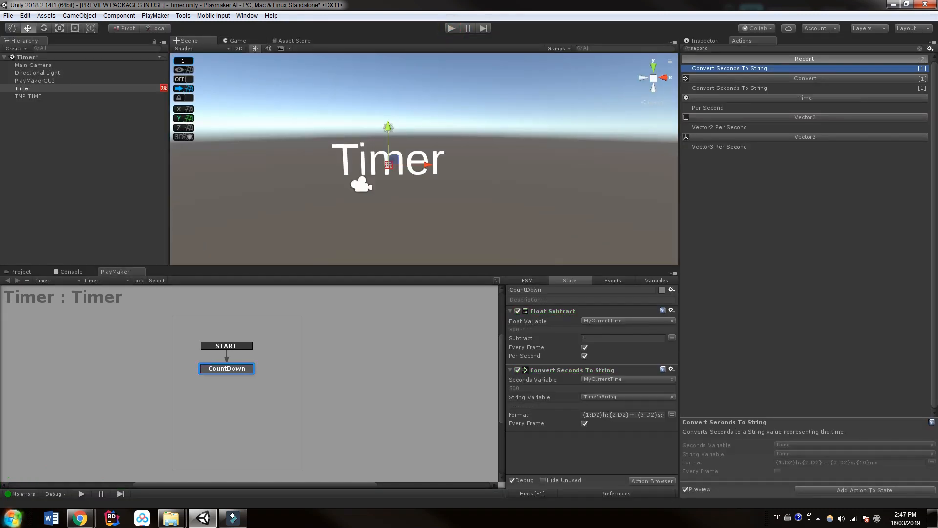
click(623, 415)
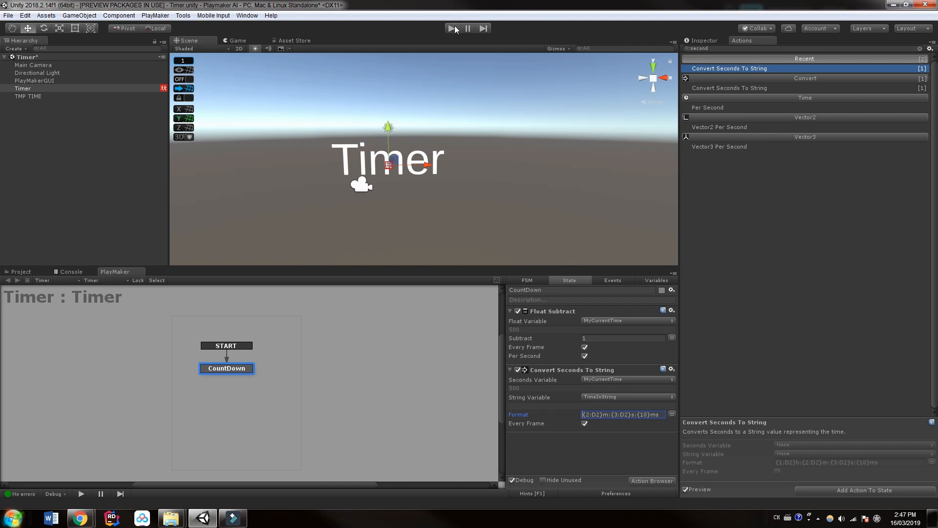
click(453, 28)
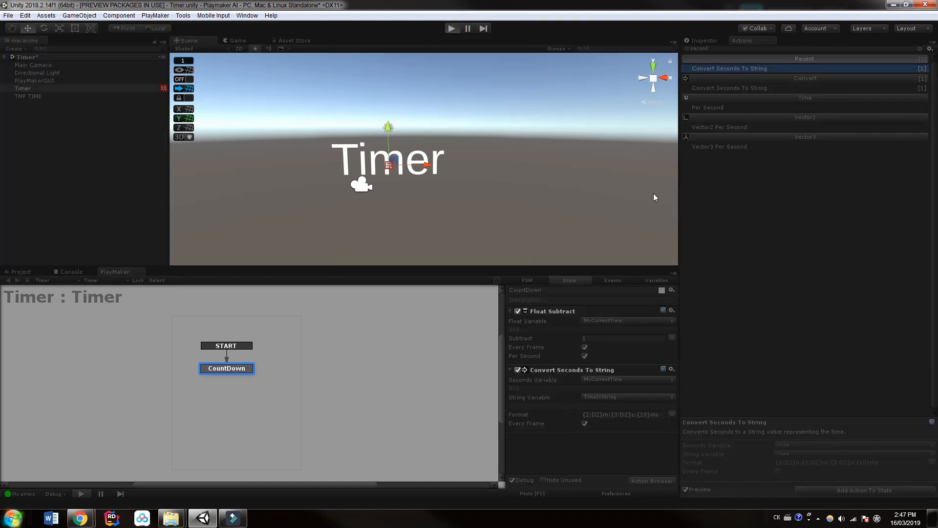
click(451, 28)
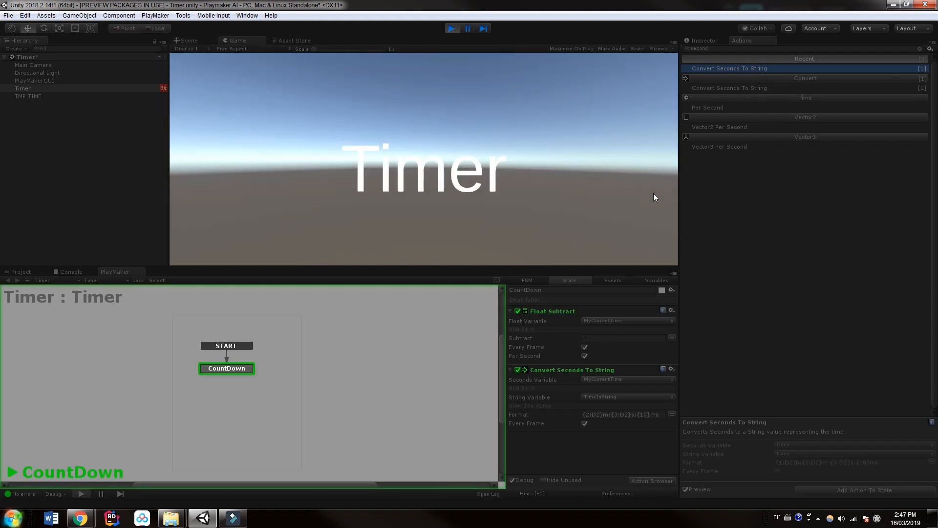
mouse_move(577, 81)
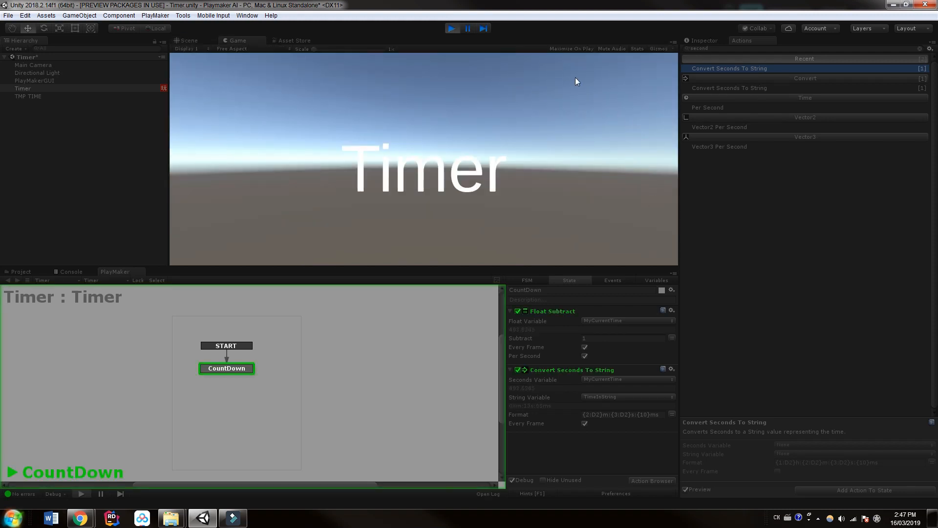
click(451, 29)
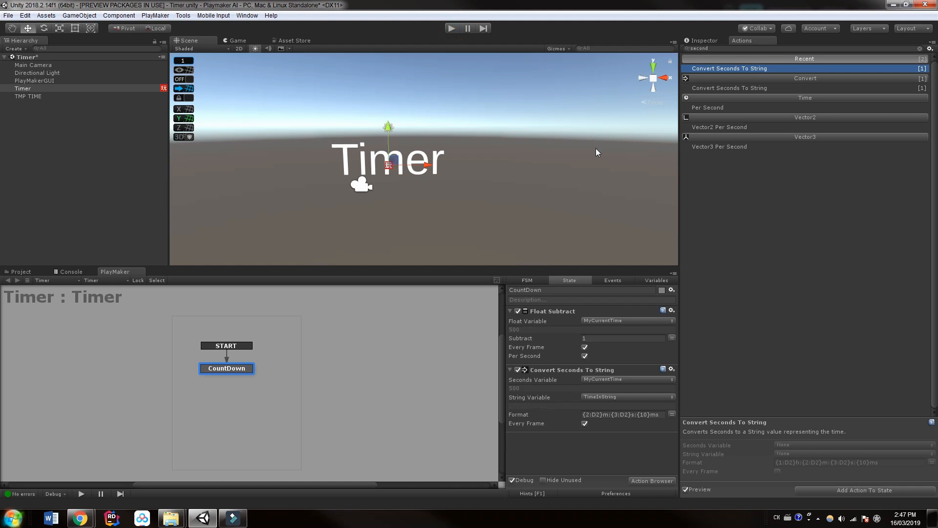
mouse_move(529, 460)
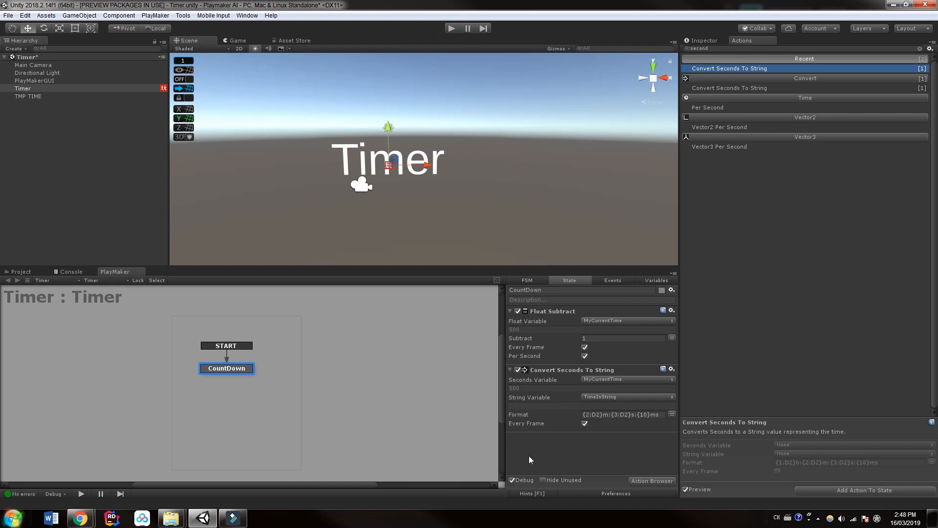
mouse_move(422, 208)
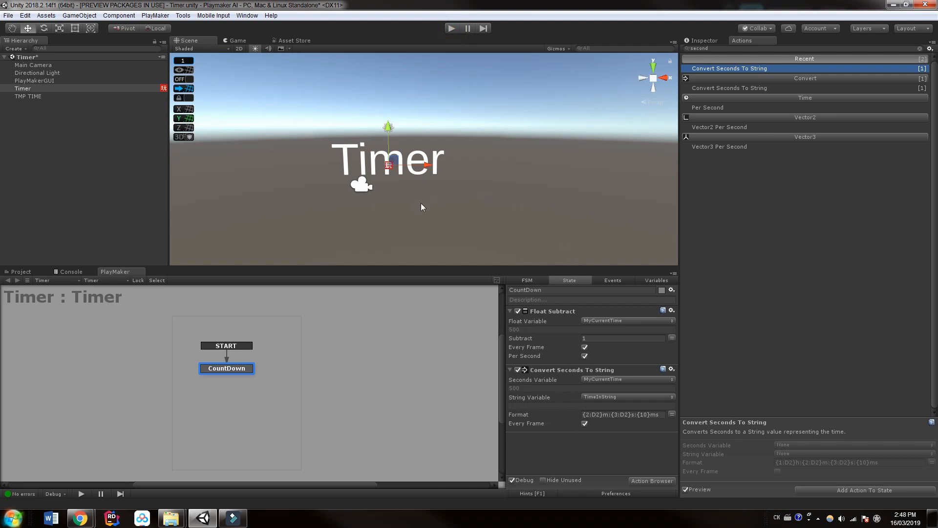
mouse_move(708, 48)
text(set tex)
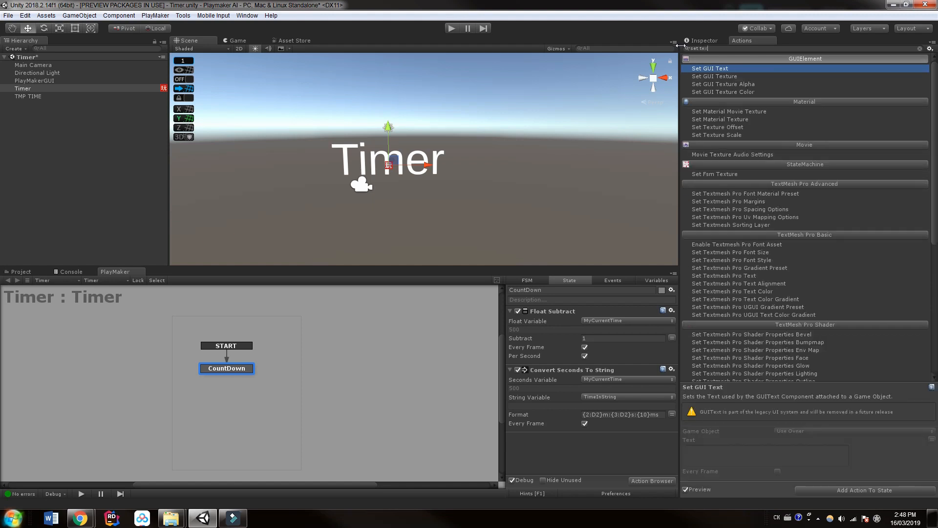
mouse_move(860, 98)
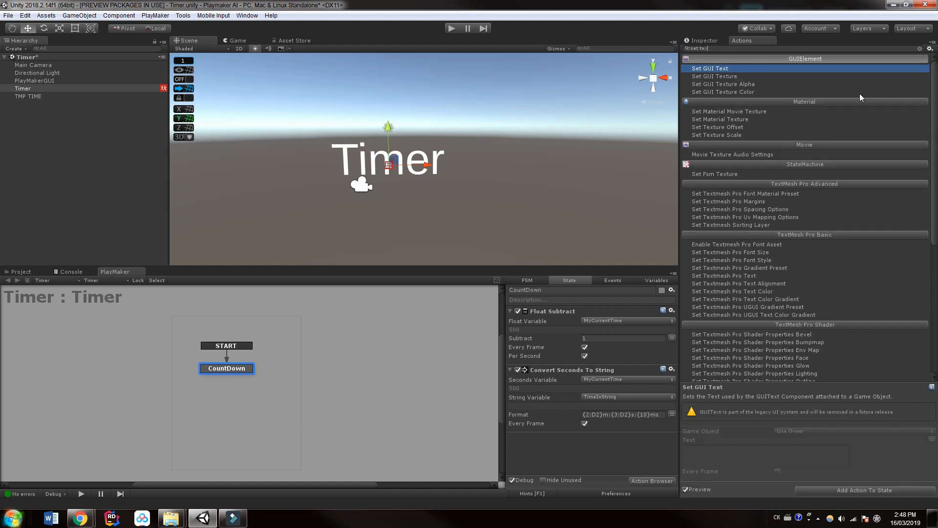
mouse_move(813, 195)
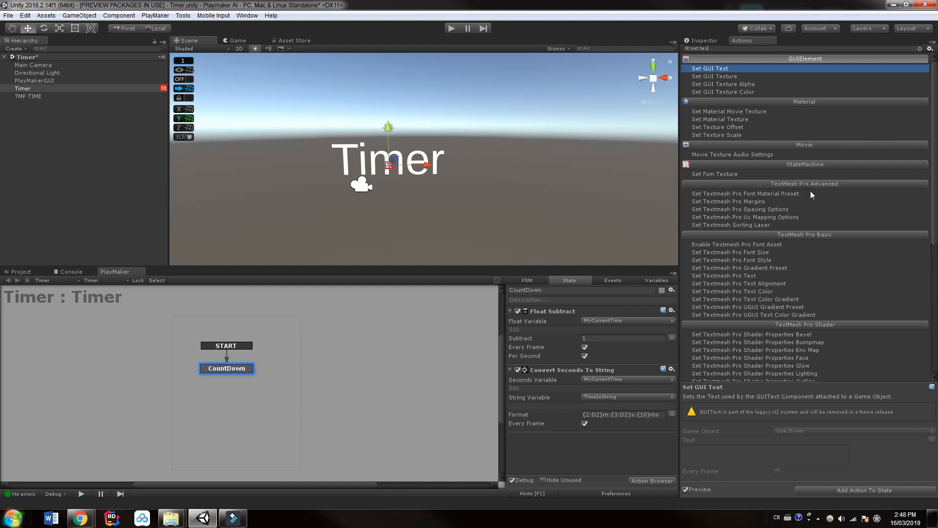
mouse_move(798, 246)
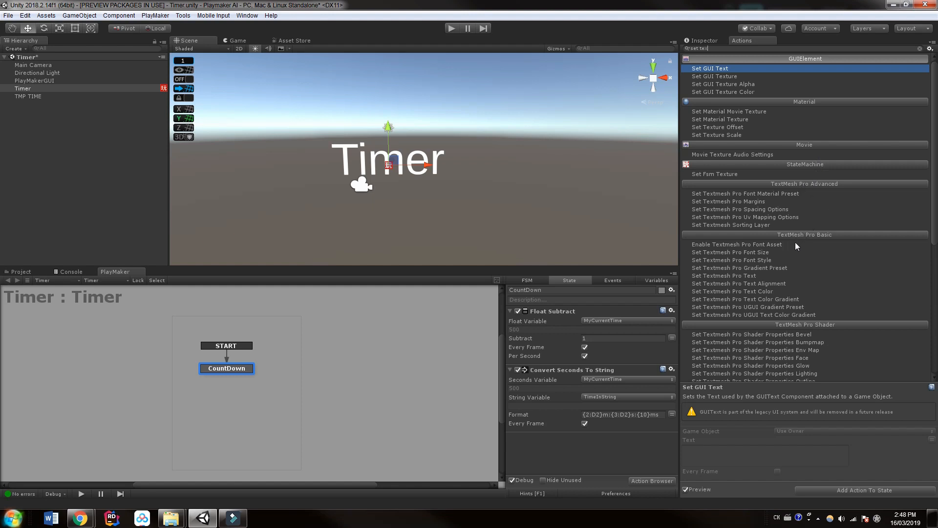
Add Set Textmesh Pro Text targeting TMP TIME with TimeInString, then play the scene.
click(734, 276)
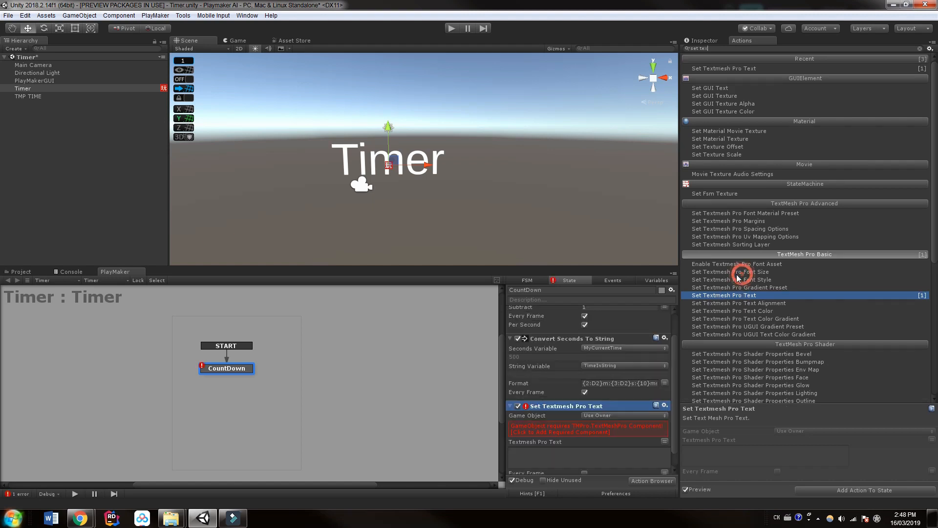
mouse_move(526, 430)
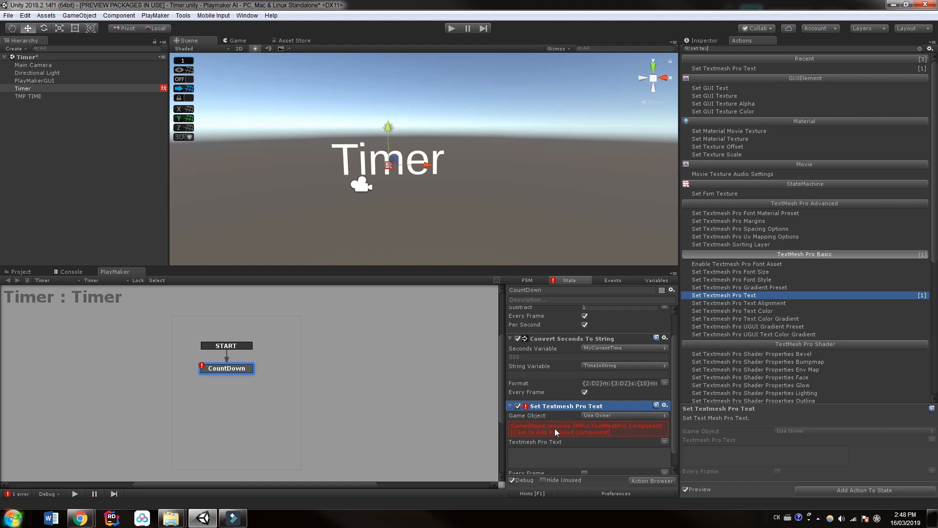
mouse_move(602, 434)
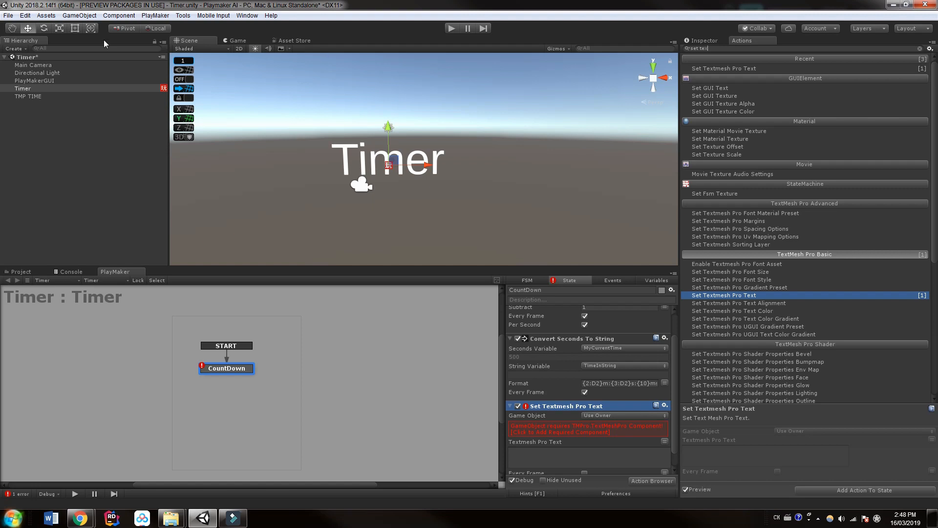
mouse_move(34, 101)
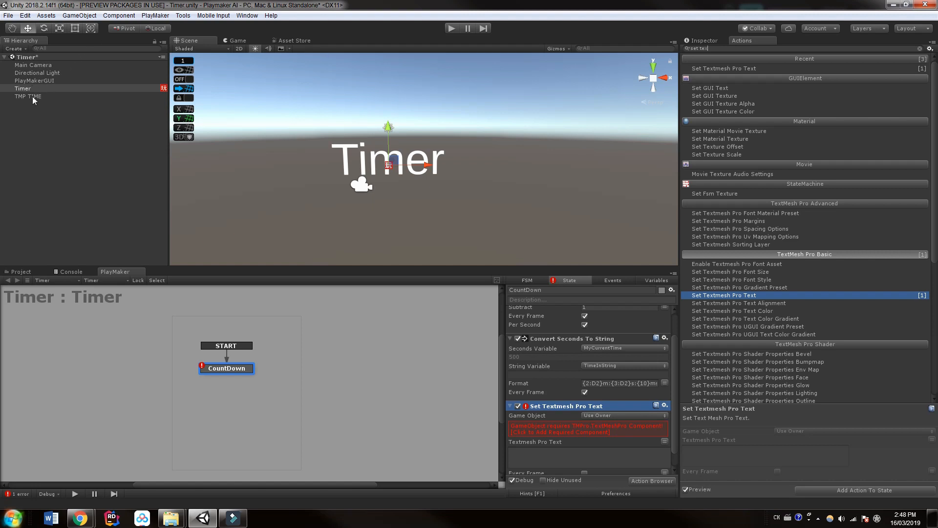
mouse_move(605, 420)
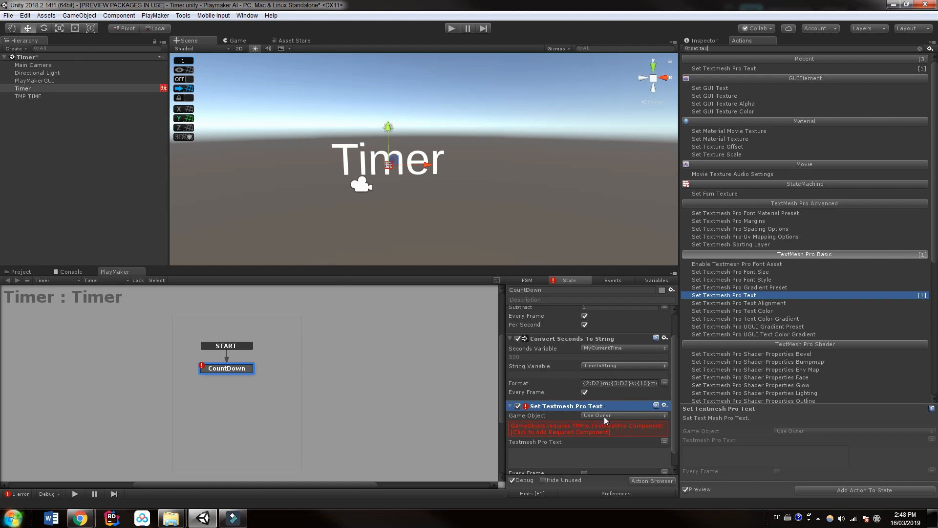
click(623, 416)
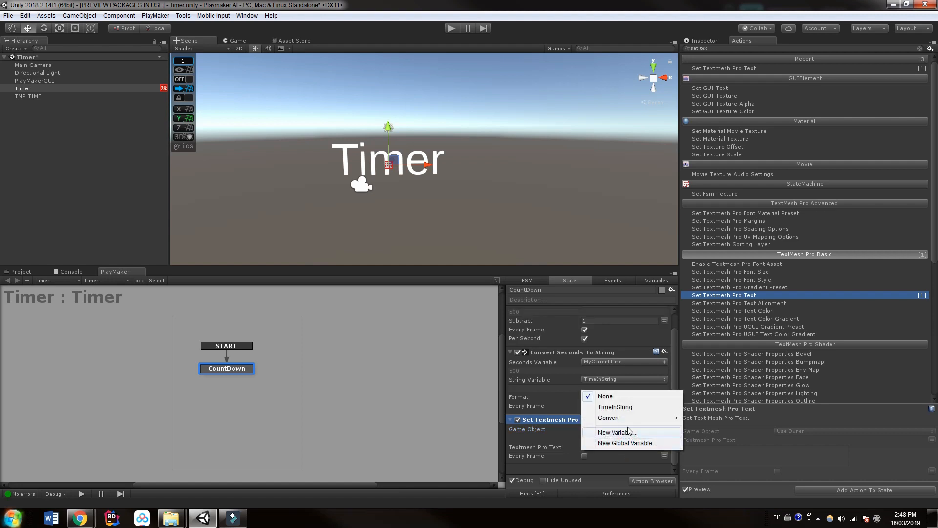
click(615, 406)
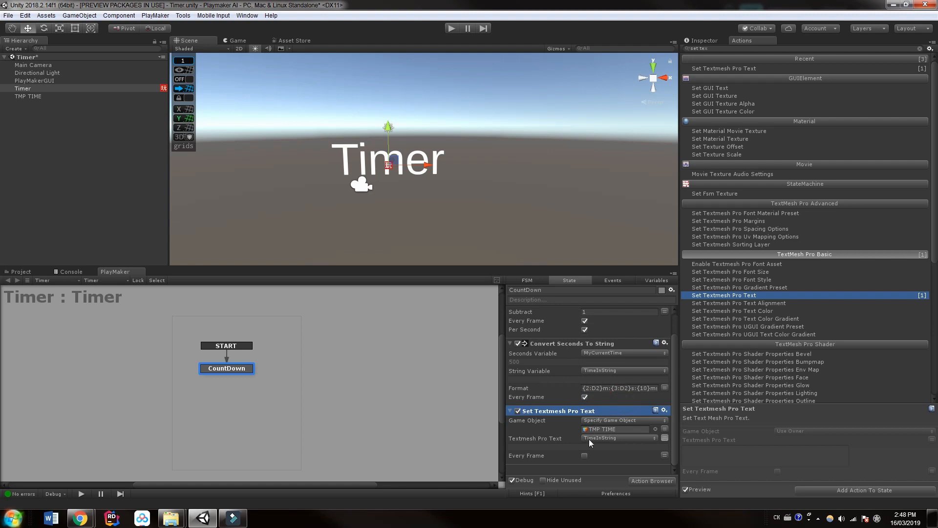
click(452, 28)
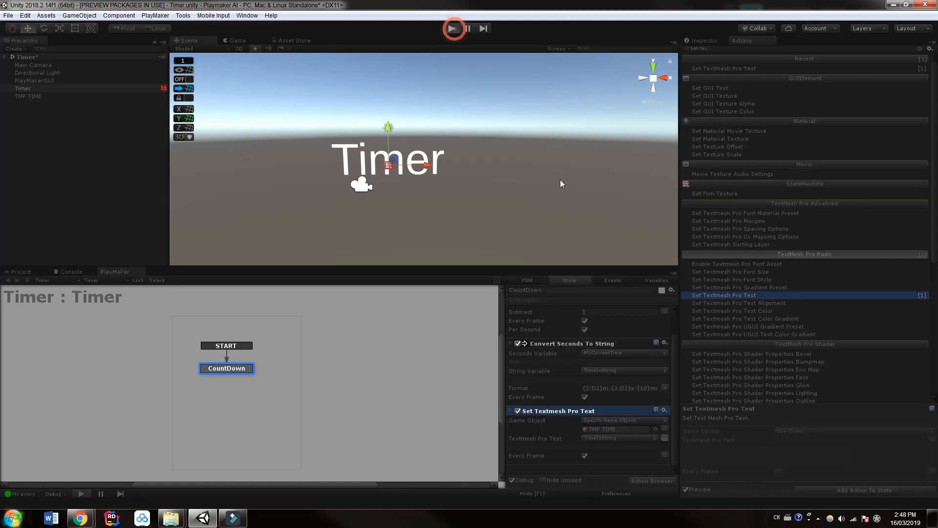
click(452, 29)
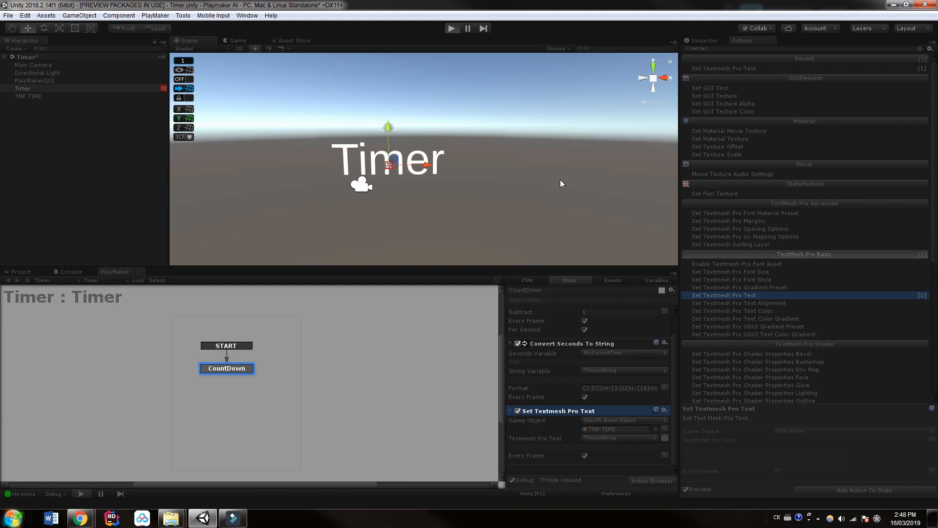
click(452, 29)
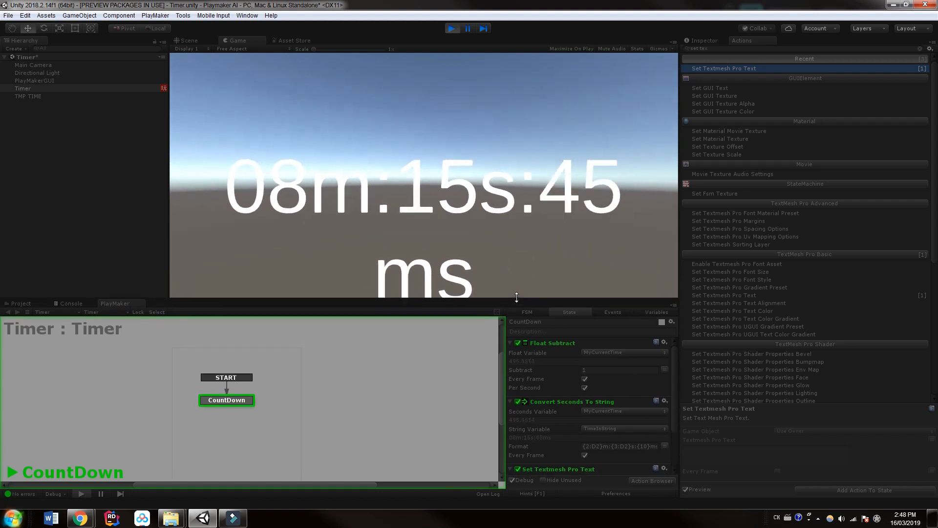
click(189, 40)
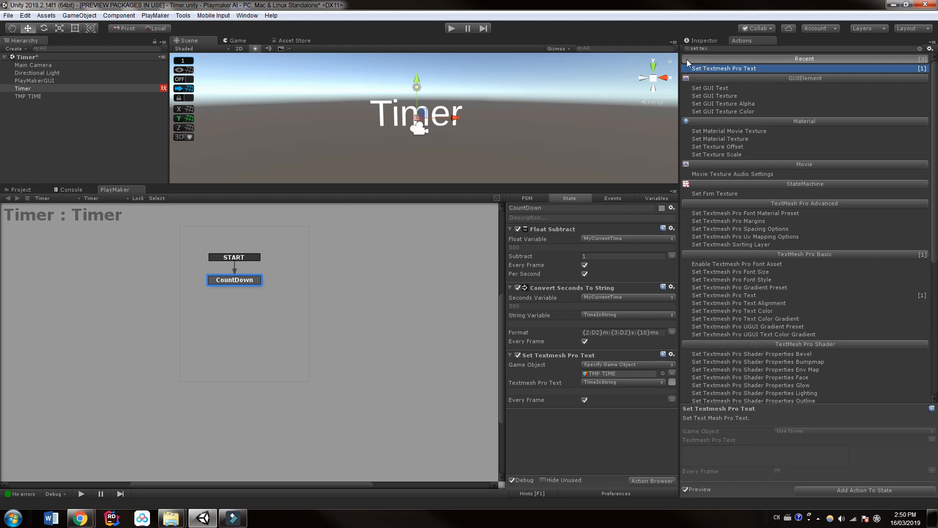
mouse_move(539, 238)
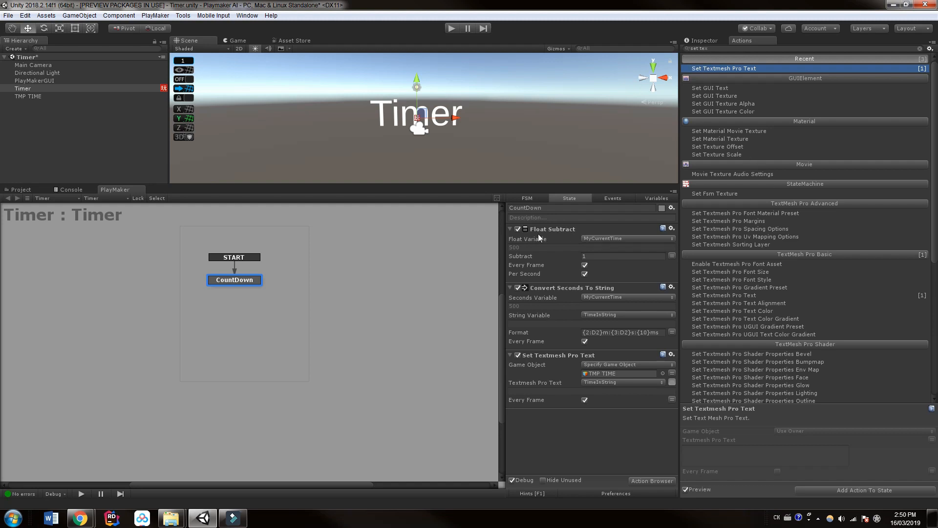
mouse_move(743, 47)
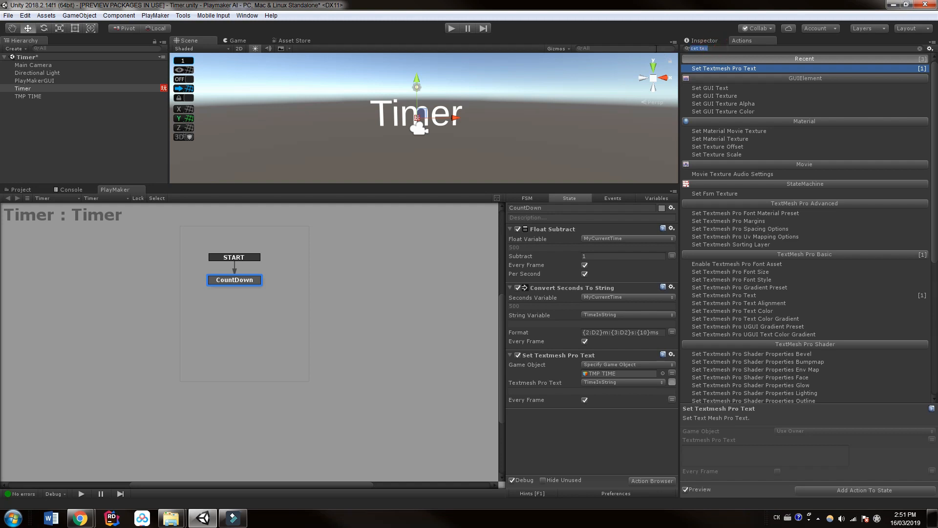
Add a Float Compare action comparing MyCurrentTime against a second value of 0.
text(float com)
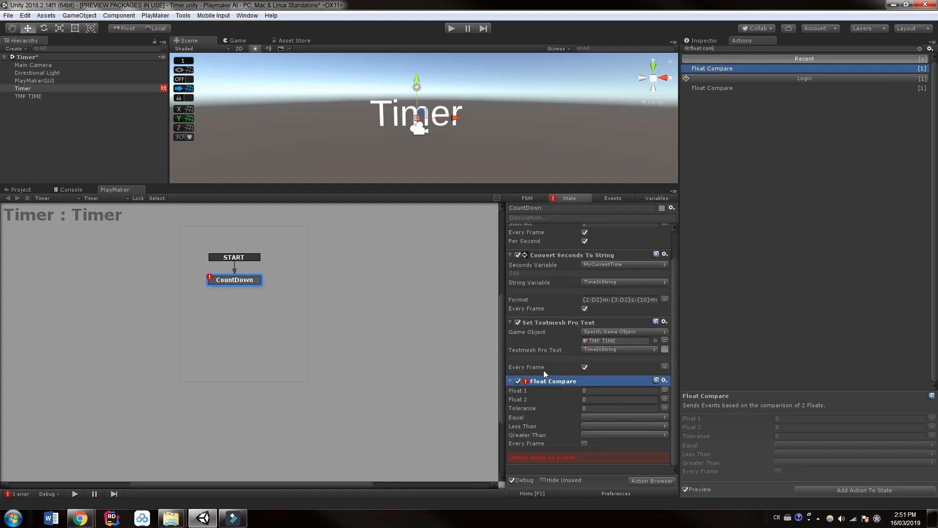
click(664, 390)
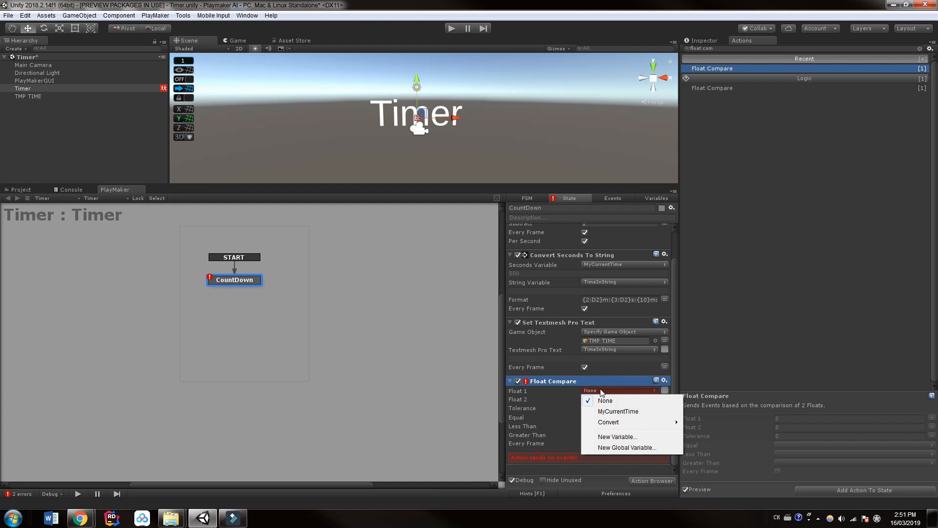
mouse_move(618, 412)
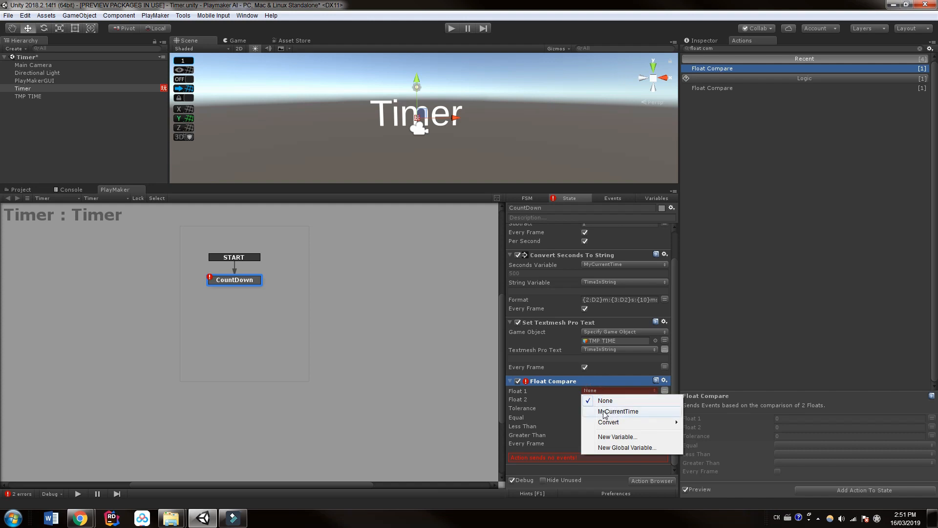
click(618, 411)
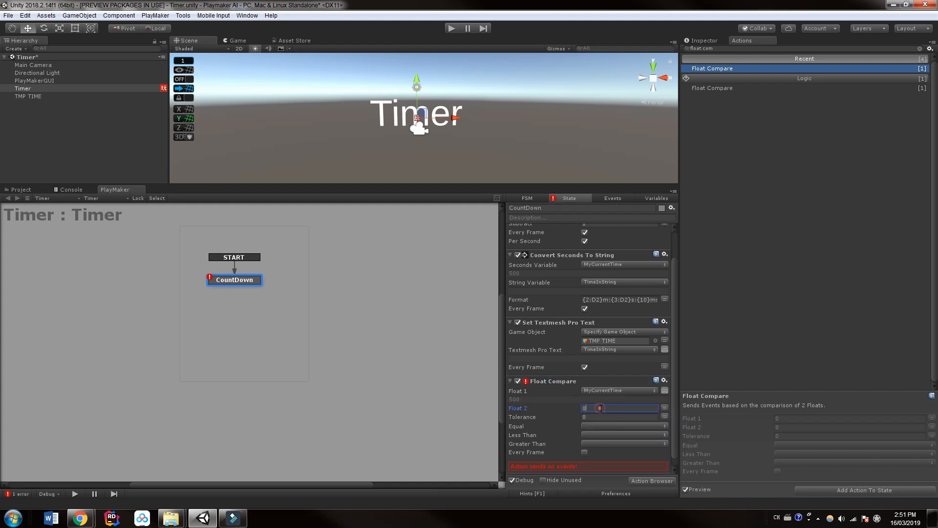
click(598, 409)
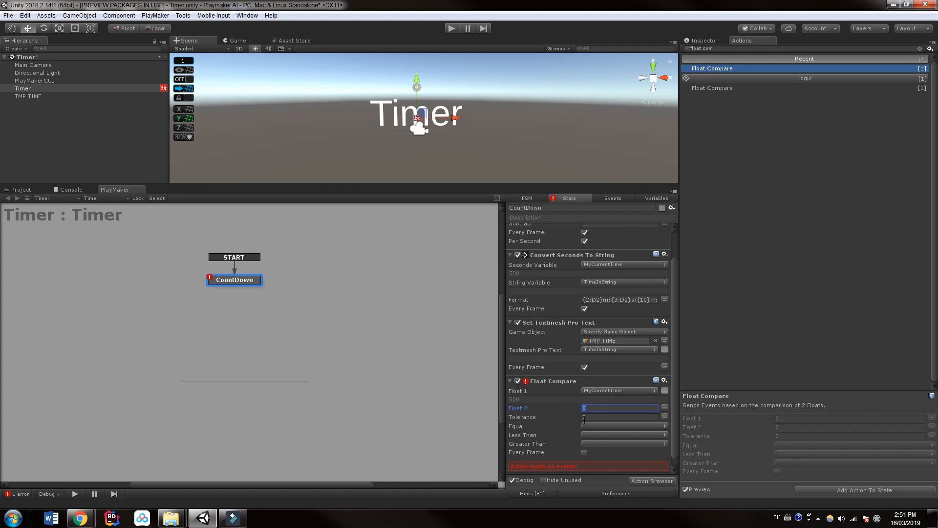
mouse_move(535, 421)
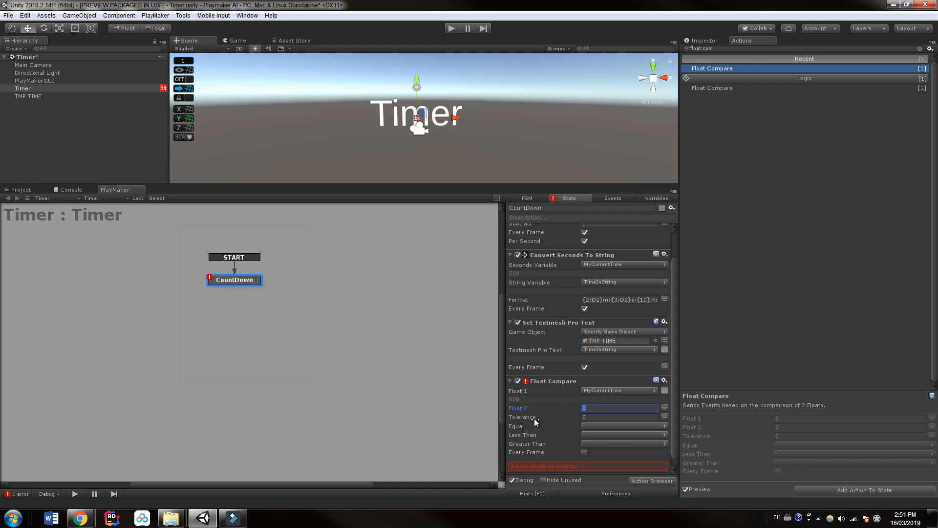
mouse_move(566, 419)
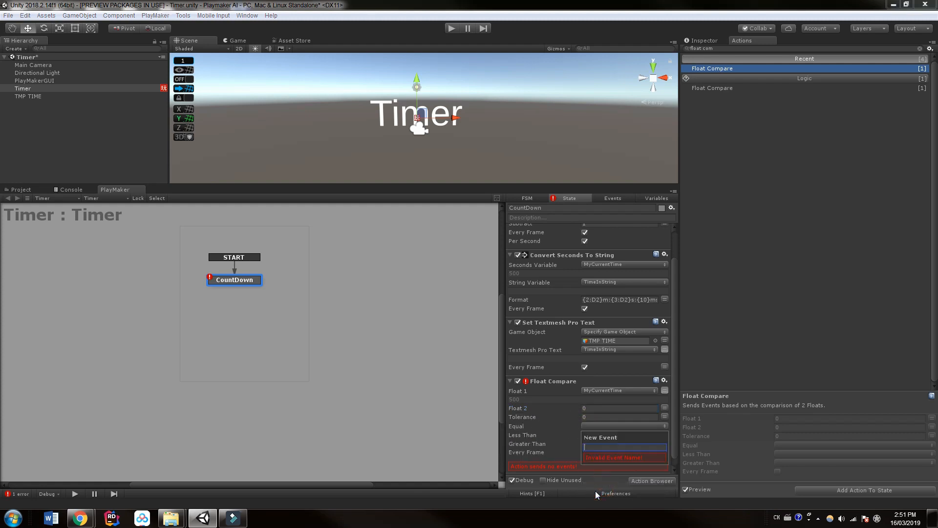
Create a new TimeUp event for Equal, also send TimeUp for Less Than, and select the TimeUp transition.
text(TimeUp)
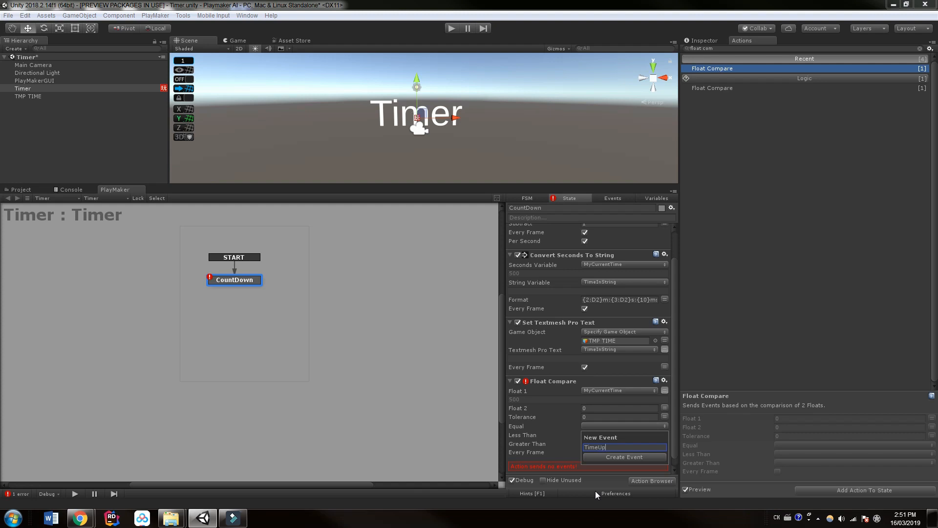
click(625, 456)
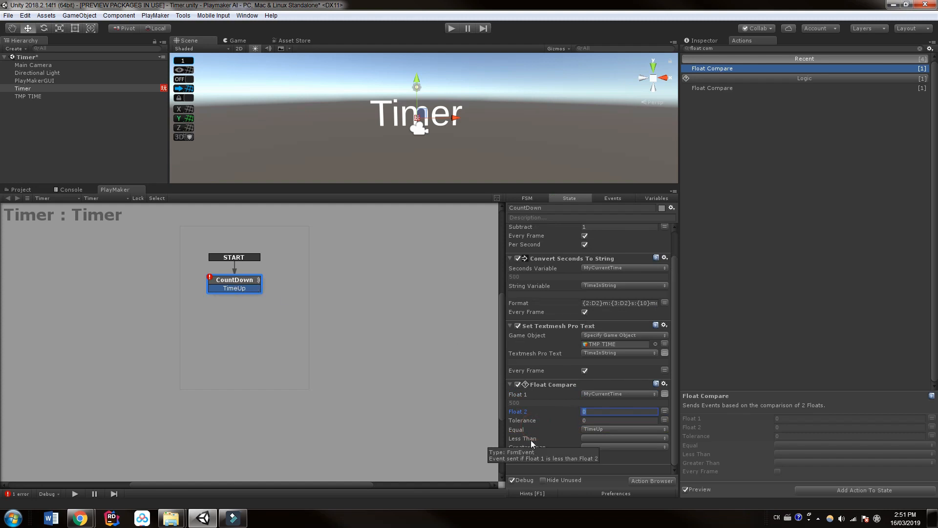
click(623, 438)
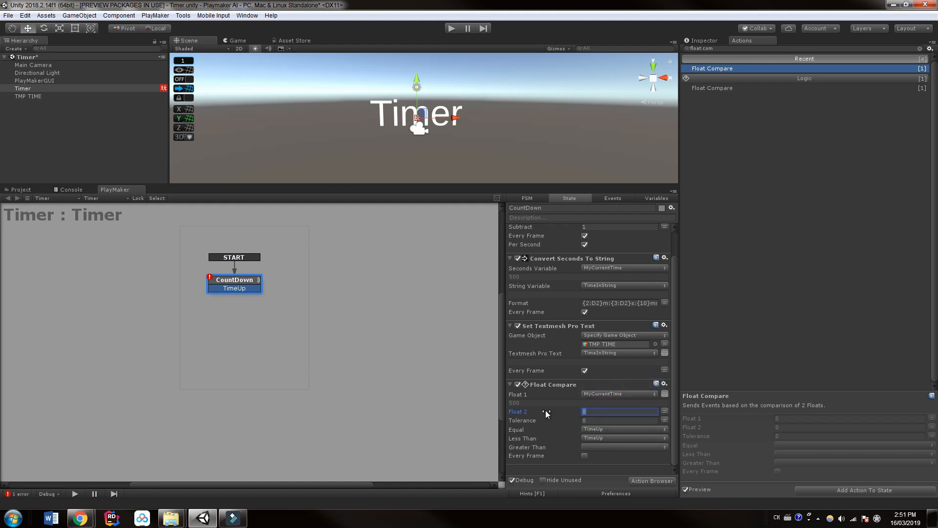
mouse_move(299, 226)
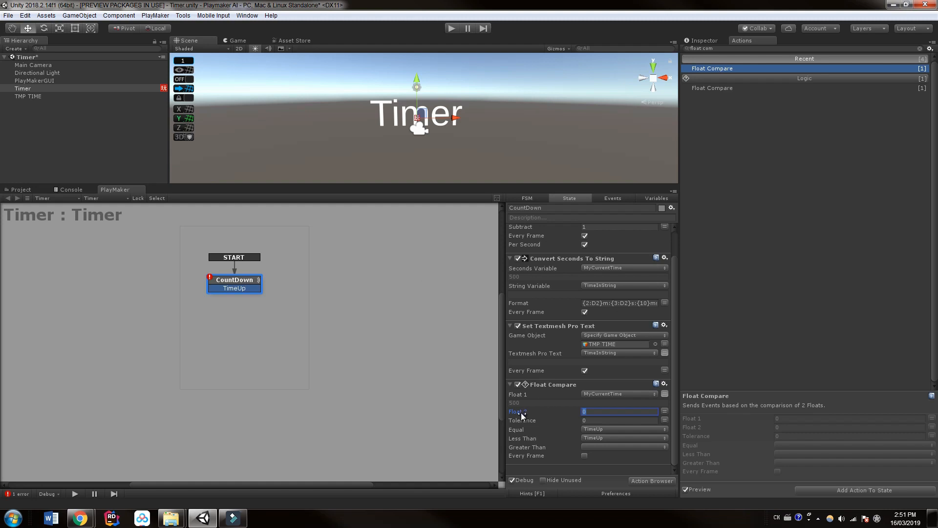
click(619, 411)
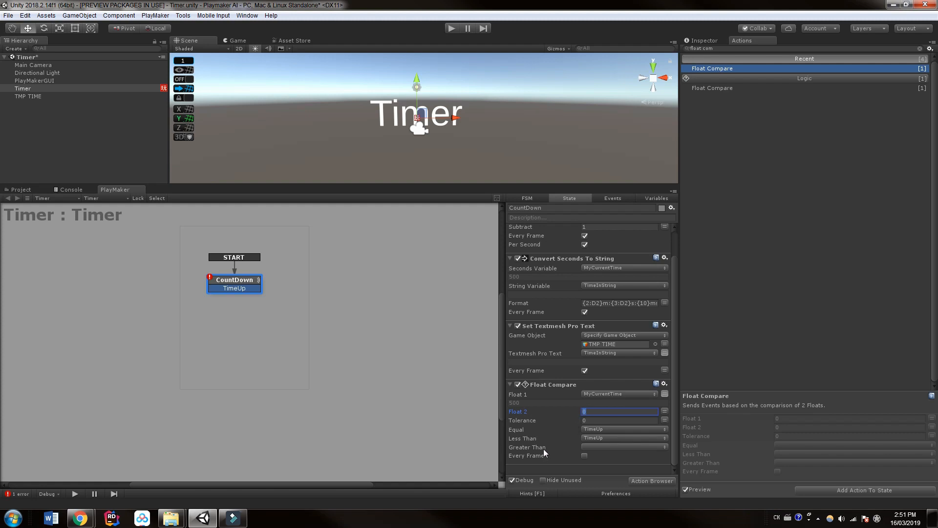
mouse_move(702, 436)
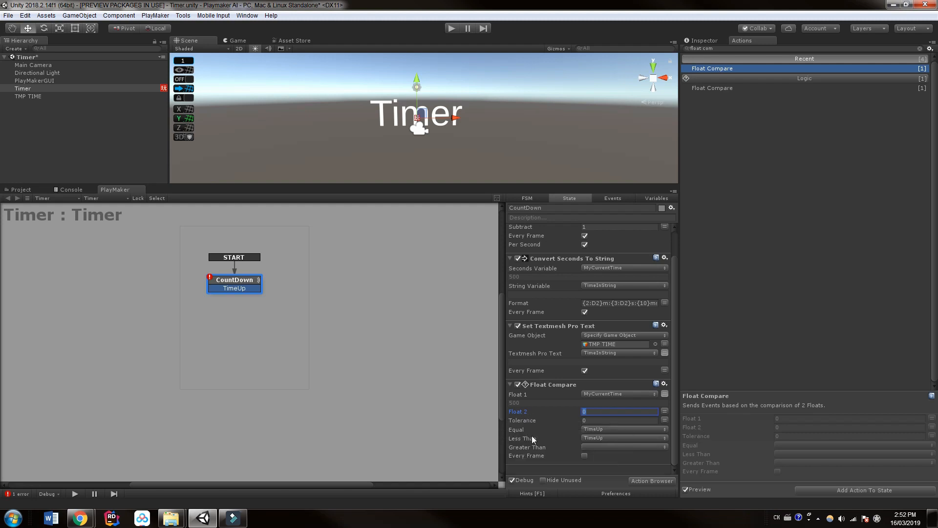
mouse_move(250, 291)
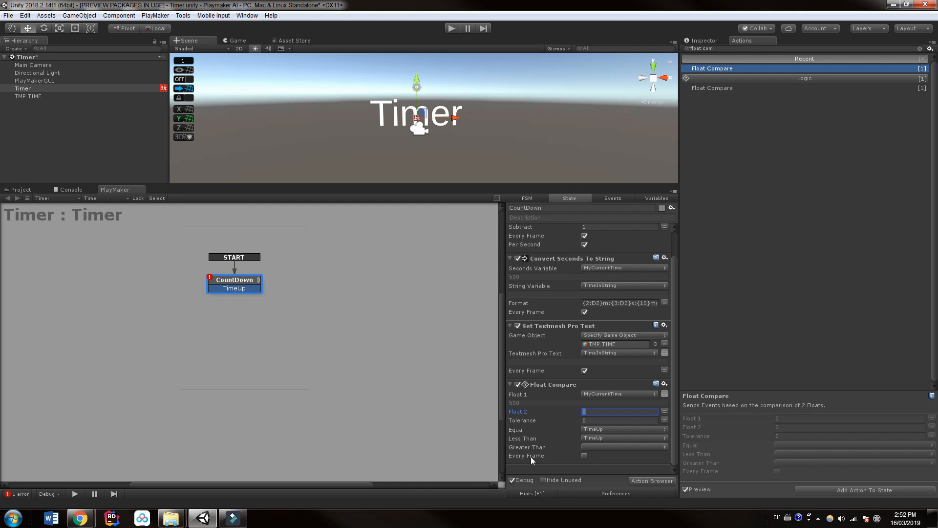
click(584, 455)
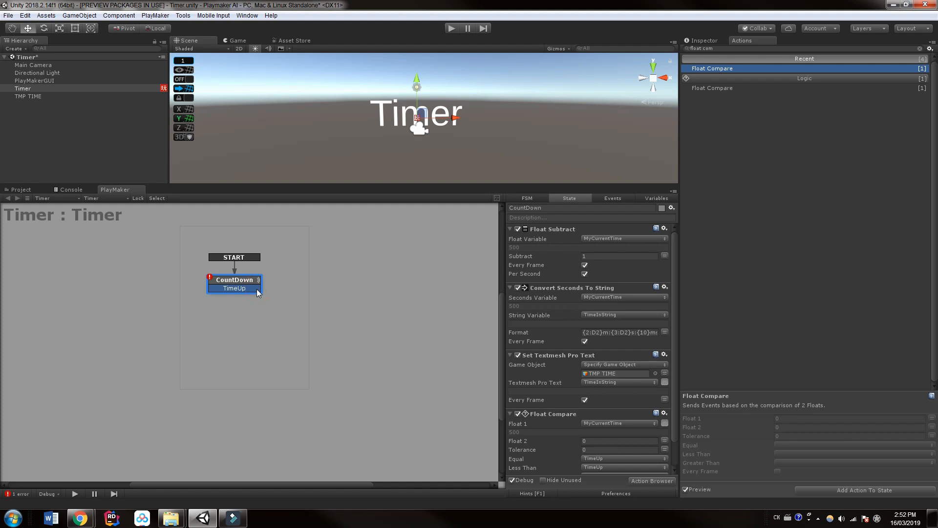
Create a new state from the TimeUp transition and name it TimeFinished.
drag(256, 287, 327, 269)
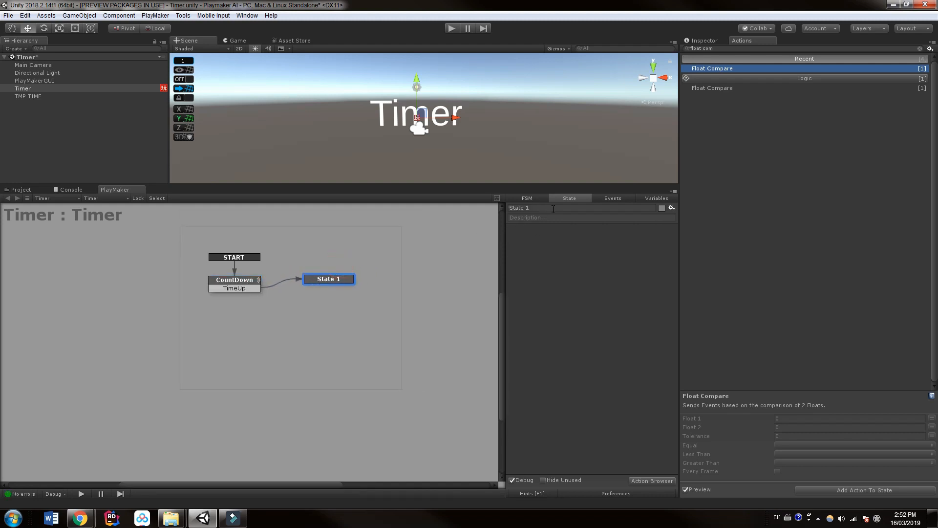
text(TimeFinished)
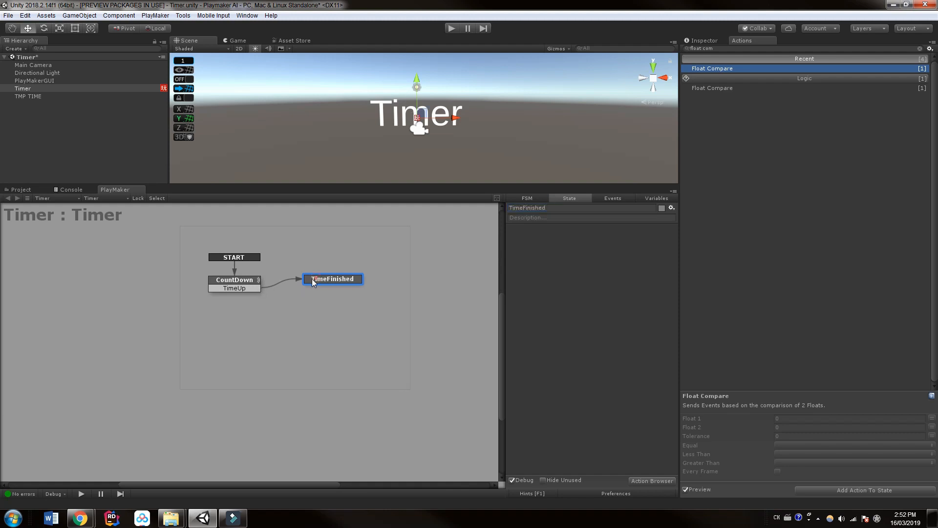
click(234, 280)
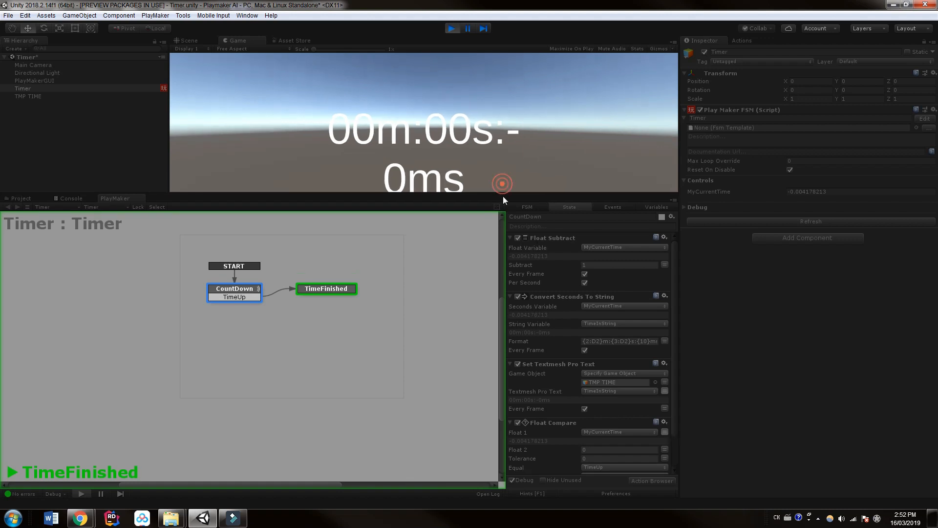
Inspect the TimeFinished and CountDown states while the timer sits at zero during play.
click(326, 288)
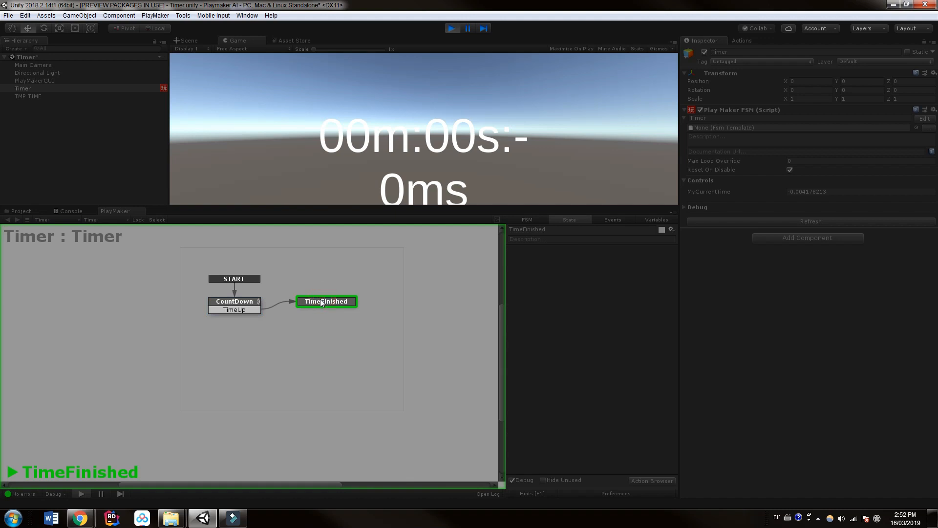
click(233, 301)
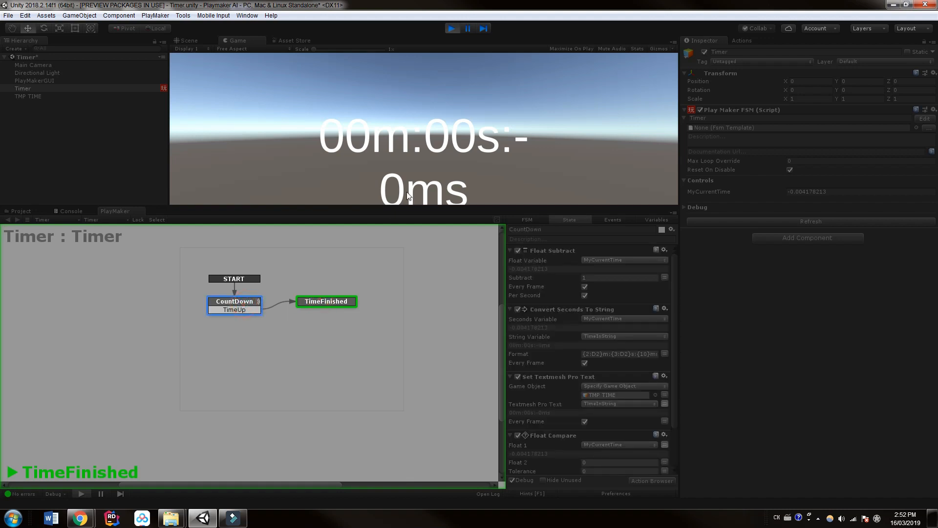
mouse_move(517, 181)
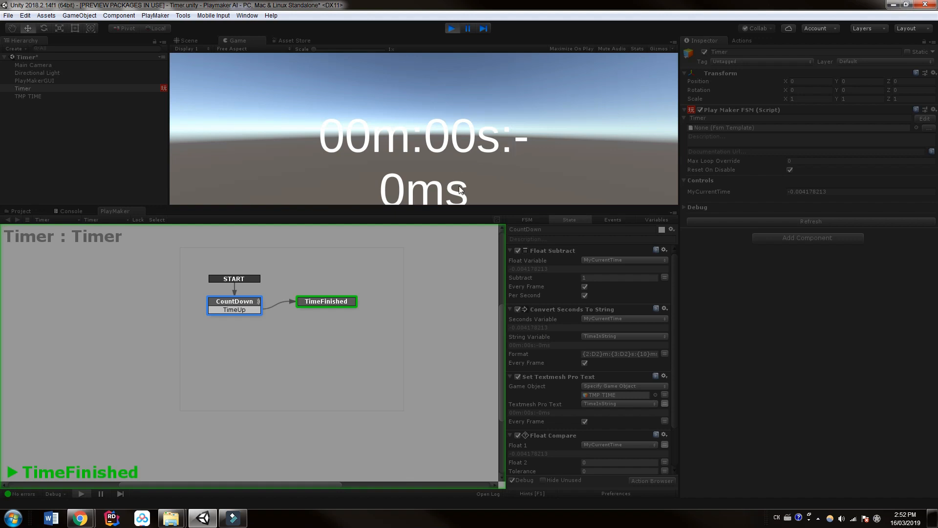
mouse_move(459, 262)
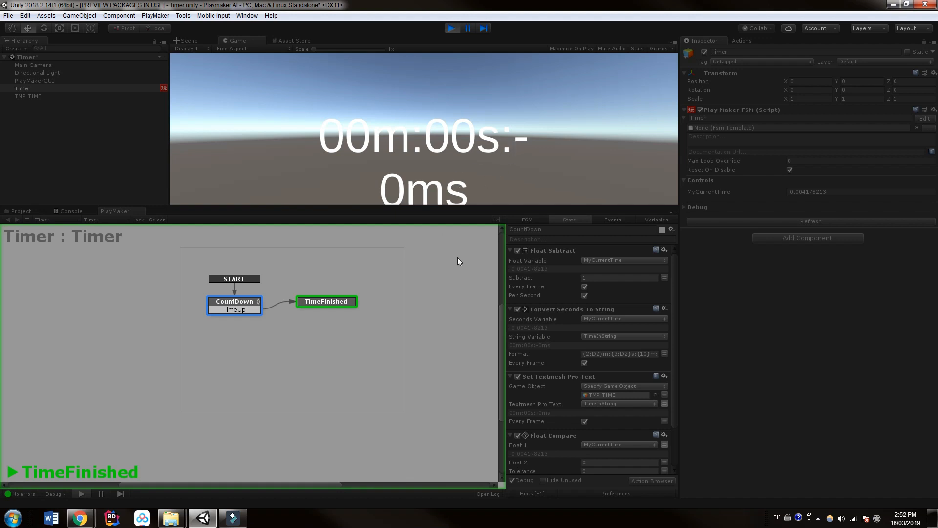
click(453, 28)
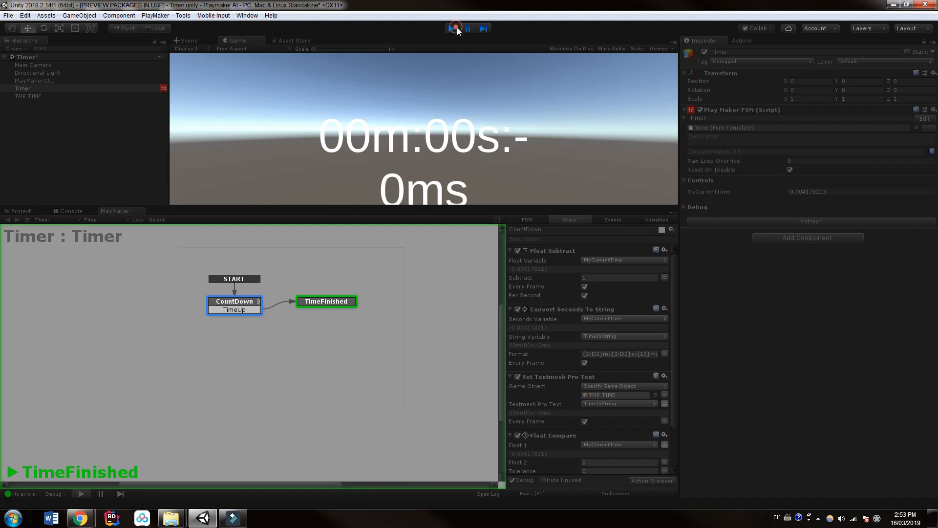
Stop play and add a Float Add of 1 on MyCurrentTime, every frame and per second.
click(454, 28)
text(float add)
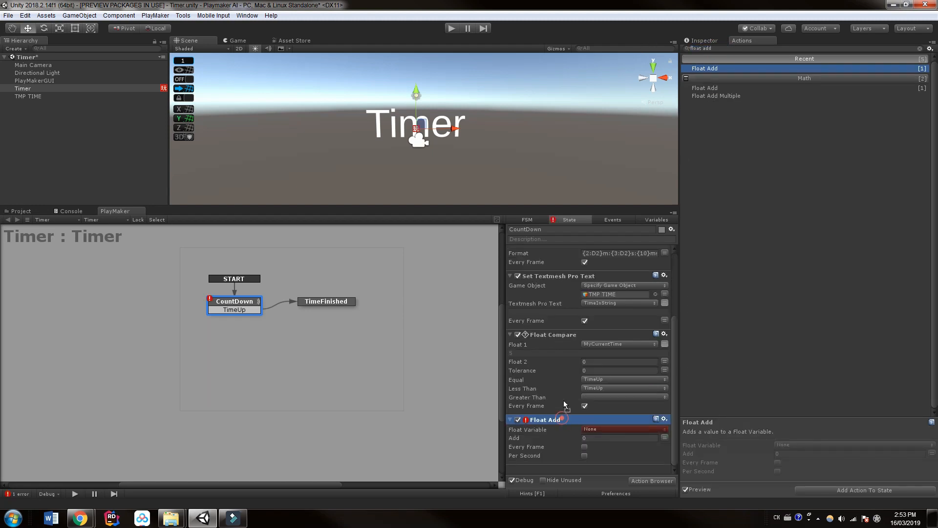
scroll(down, 3)
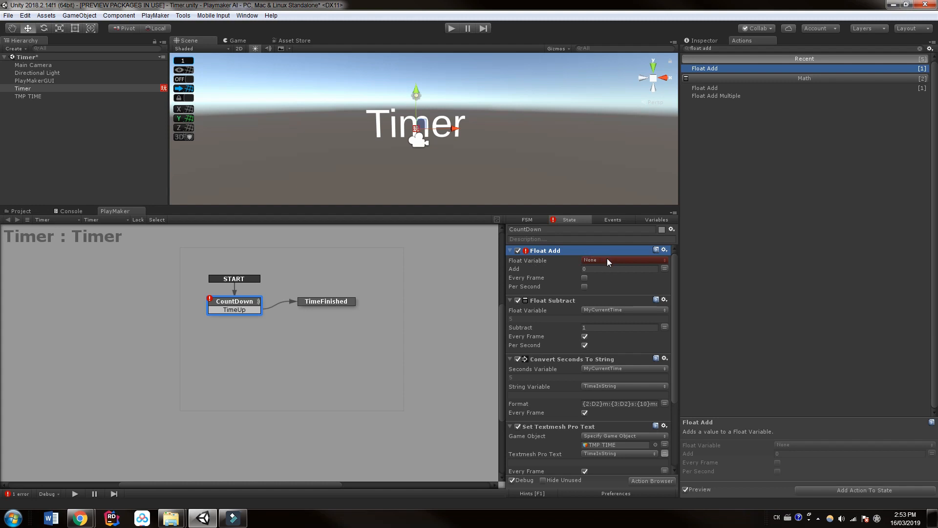
click(623, 260)
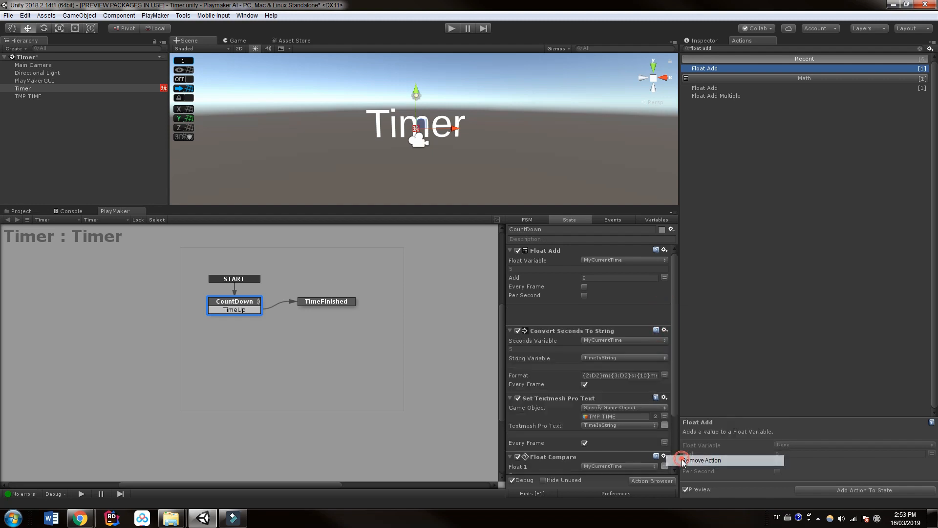
click(620, 276)
text(1)
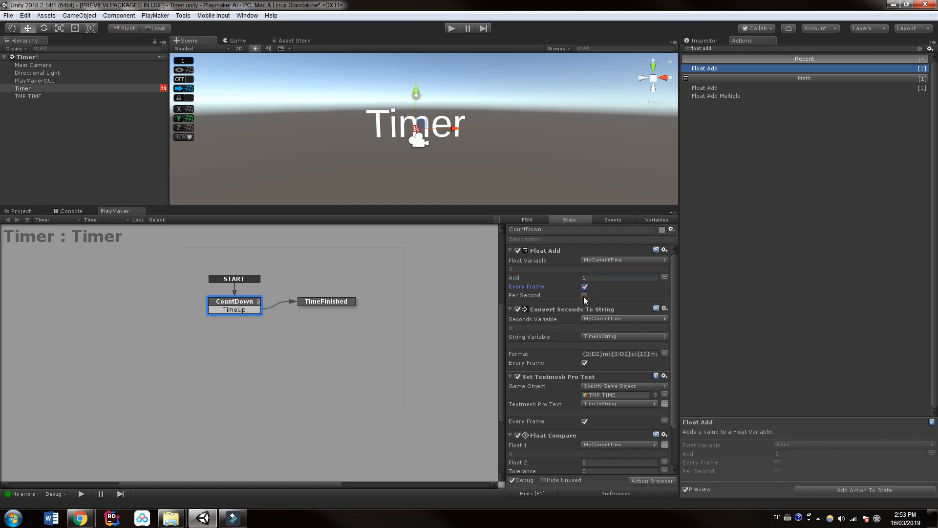
click(585, 295)
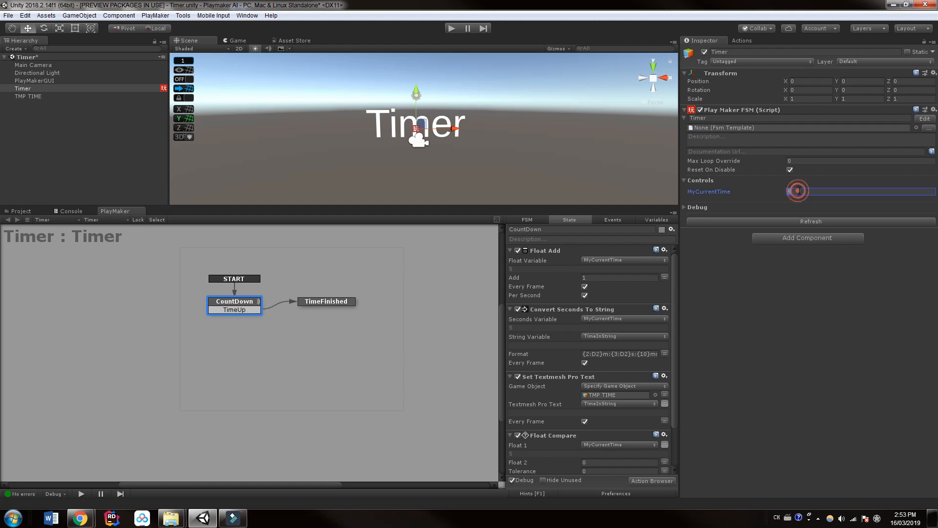
Set MyCurrentTime's starting value to 0 in the Inspector.
click(862, 191)
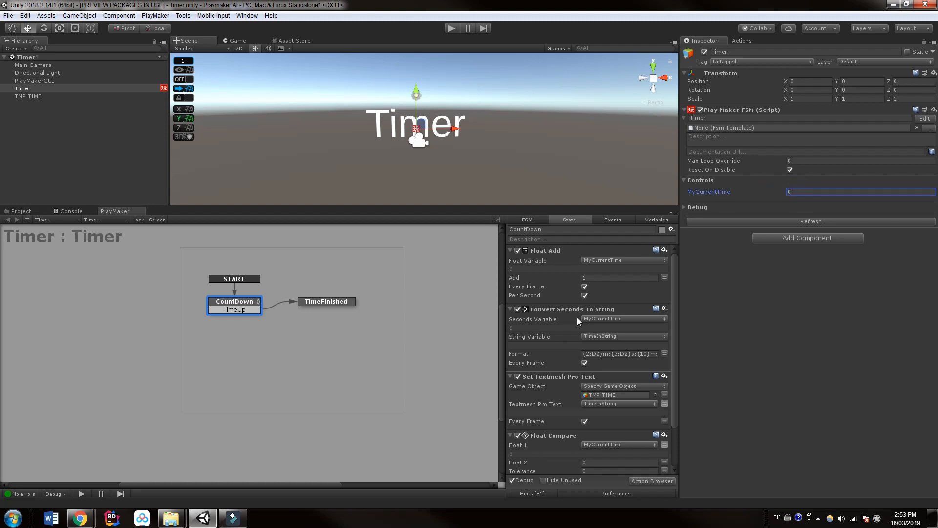
click(452, 28)
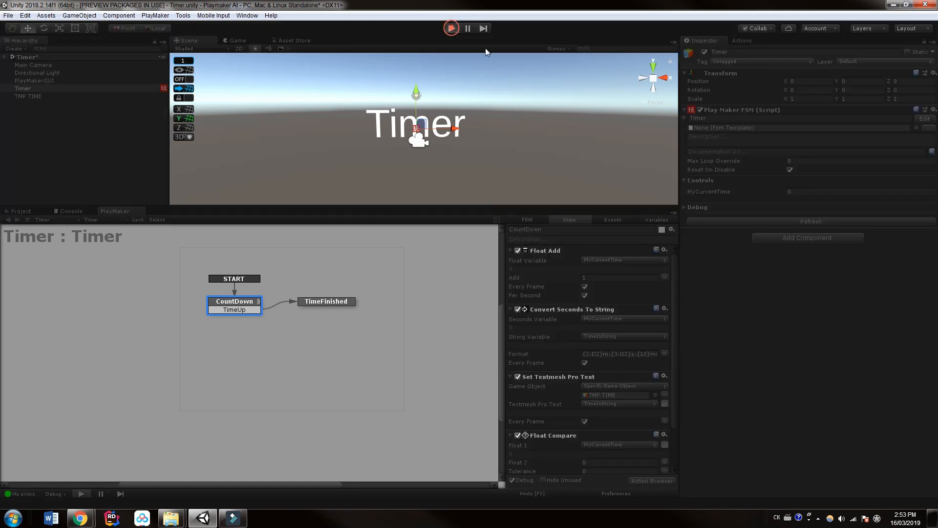
Play the scene so the timer counts up from zero.
click(452, 28)
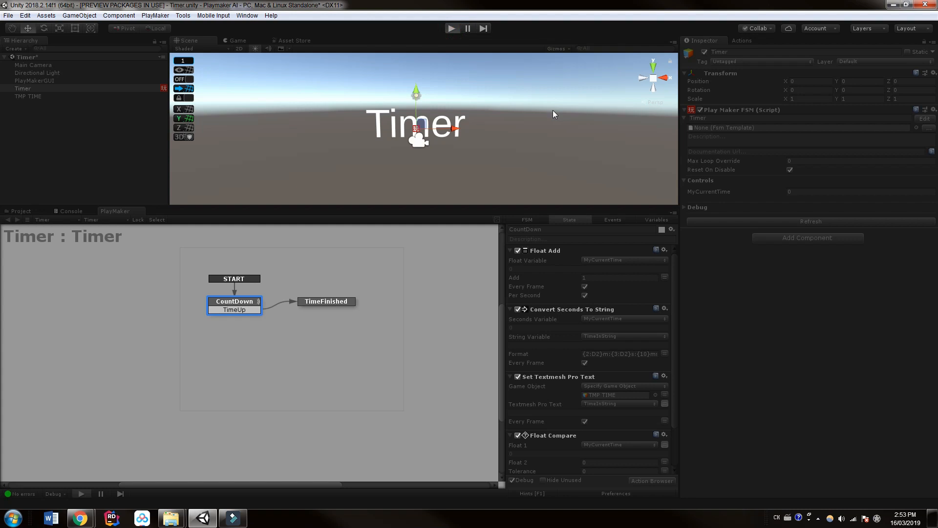
click(452, 29)
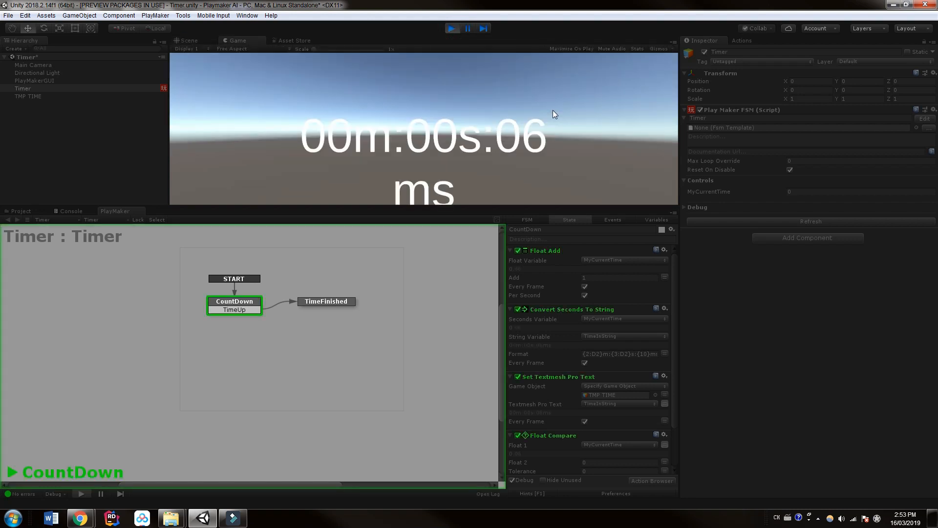